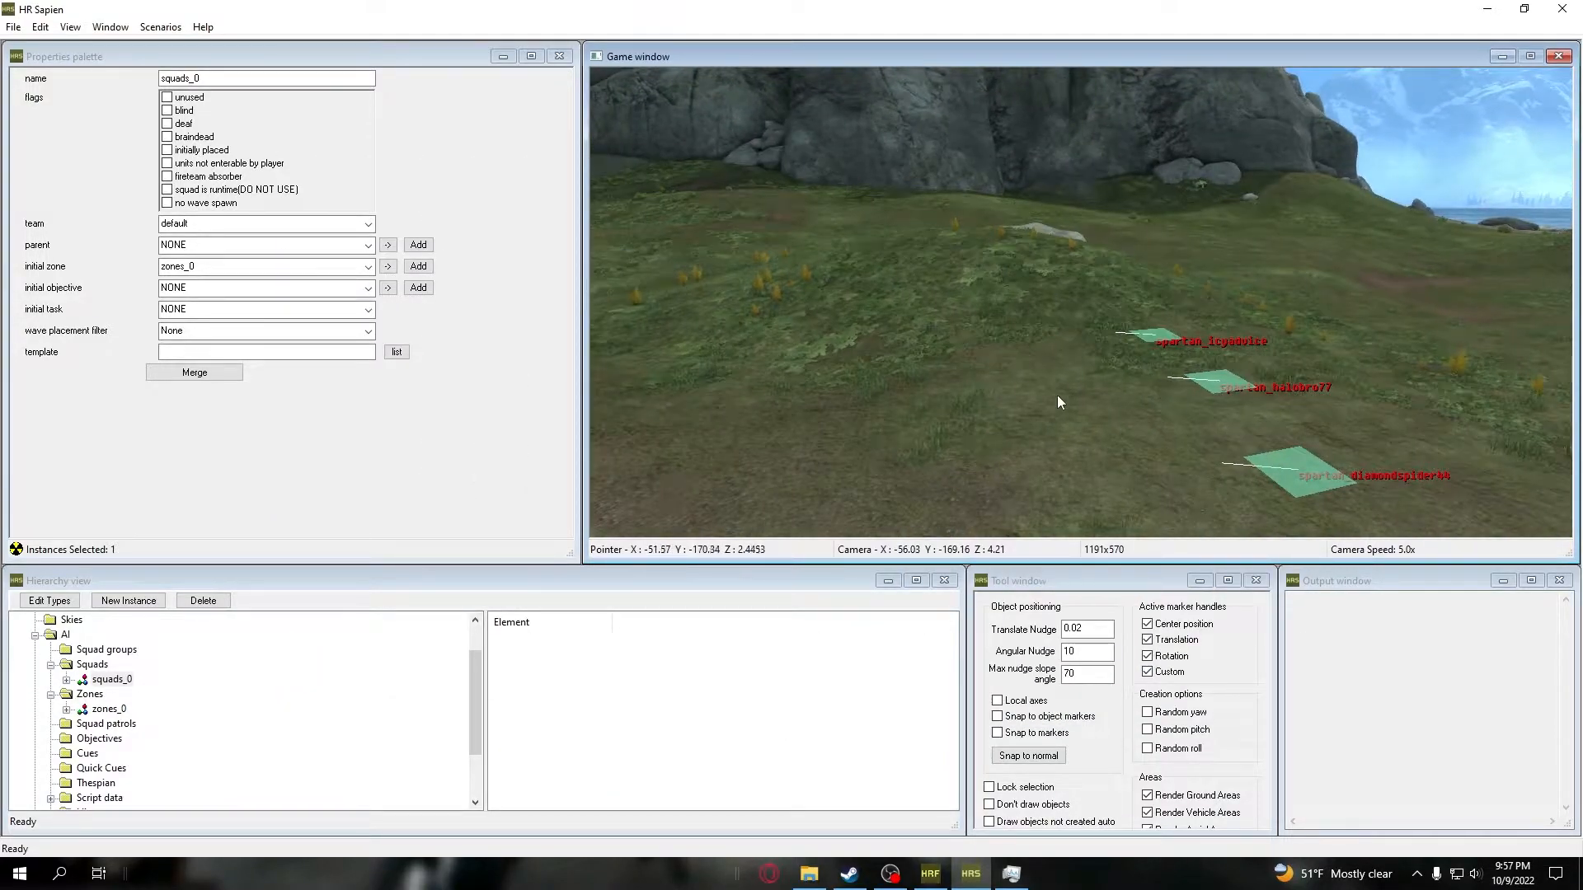
{"action": "mouse_move", "coordinate": [961, 361]}
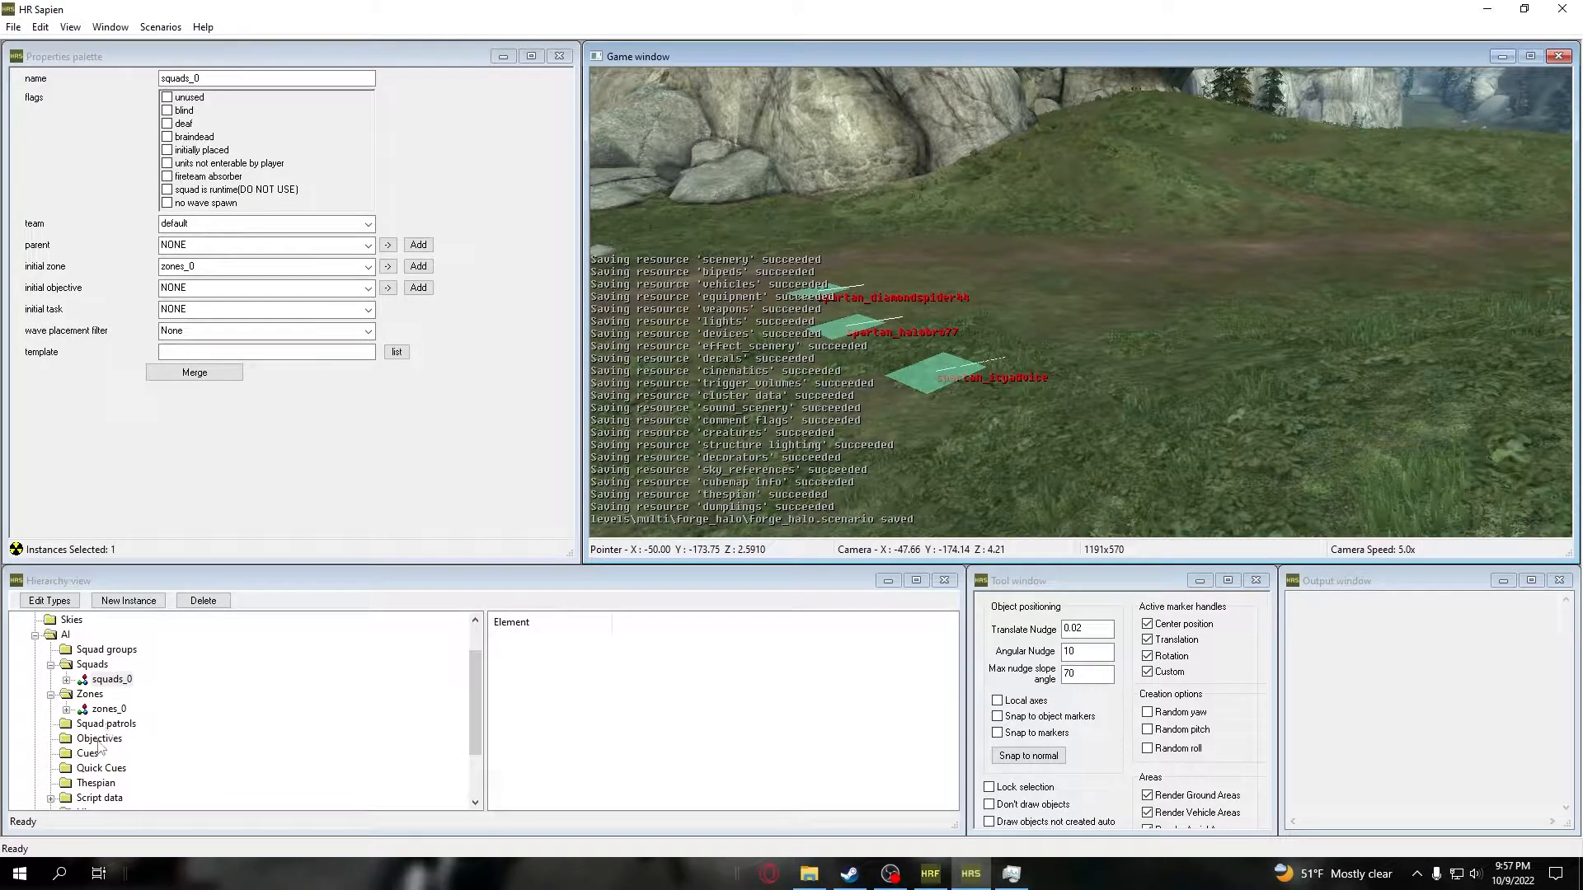
Create a new AI objective instance, ai_objectives_0, under the scenario's Objectives
{"action": "left_click", "coordinate": [99, 739]}
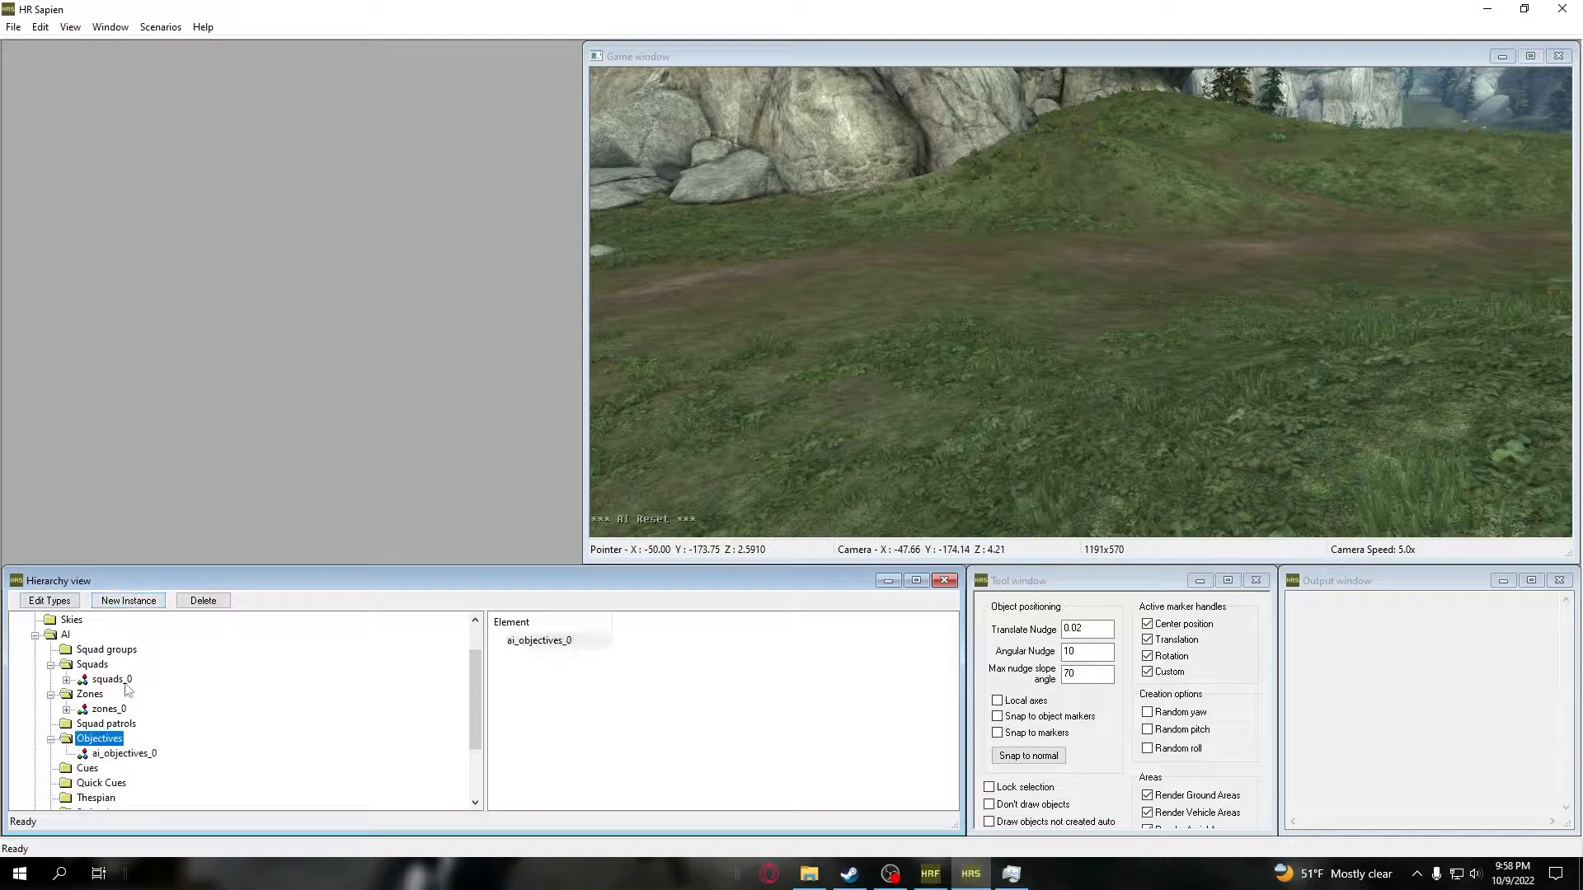
Add task tasks_0 to ai_objectives_0 over zones_0 and choose its attitude
{"action": "double_click", "coordinate": [124, 753]}
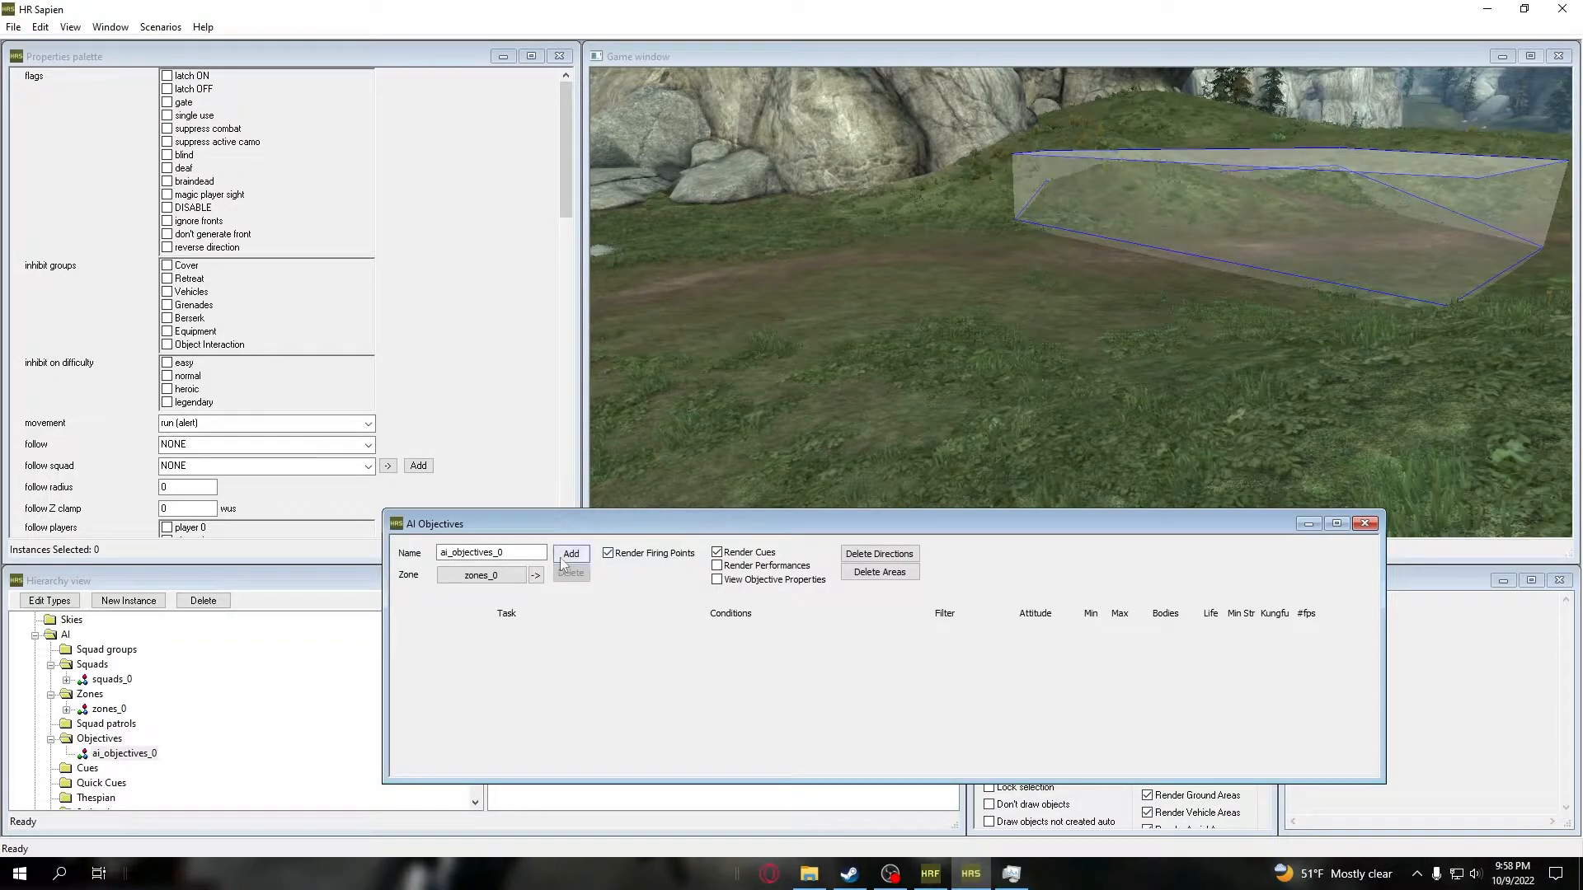
{"action": "left_click", "coordinate": [571, 554]}
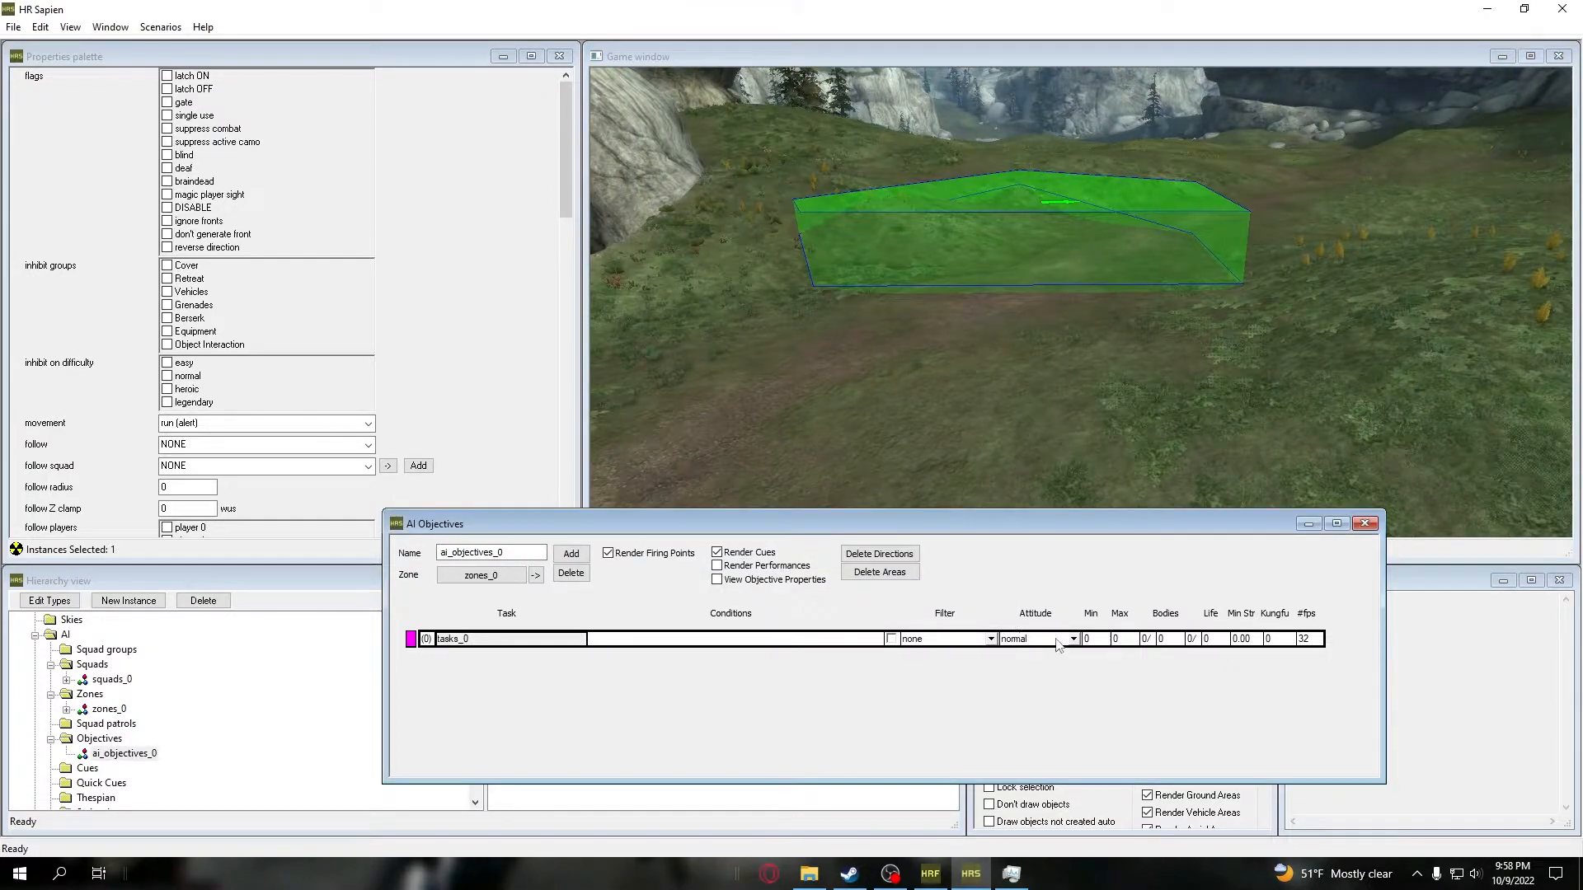
{"action": "left_click", "coordinate": [1073, 640]}
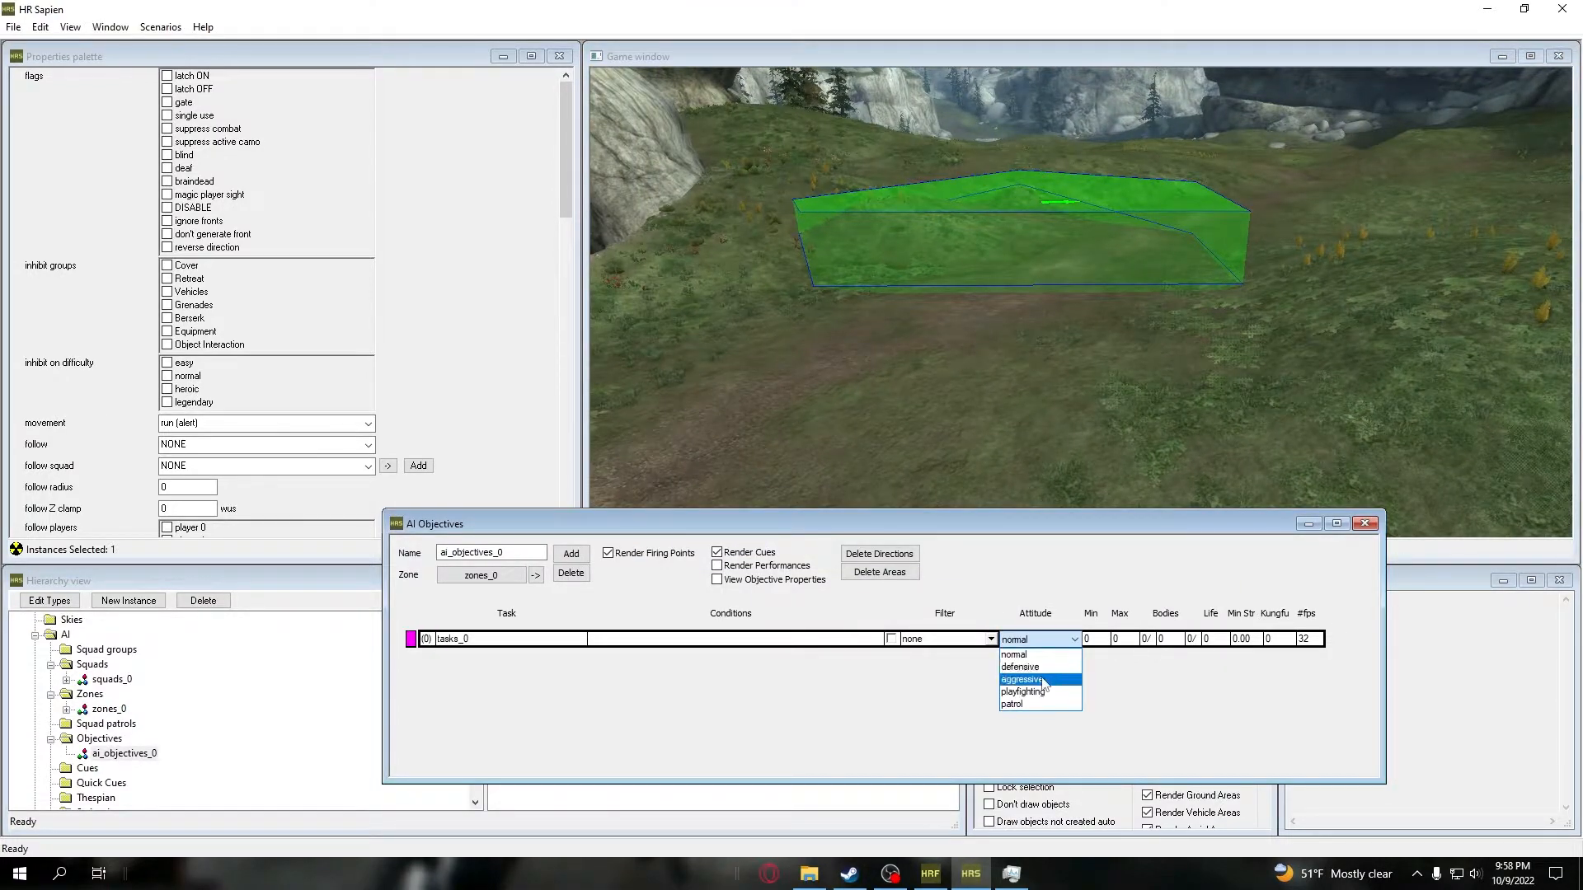
{"action": "left_click", "coordinate": [1012, 655]}
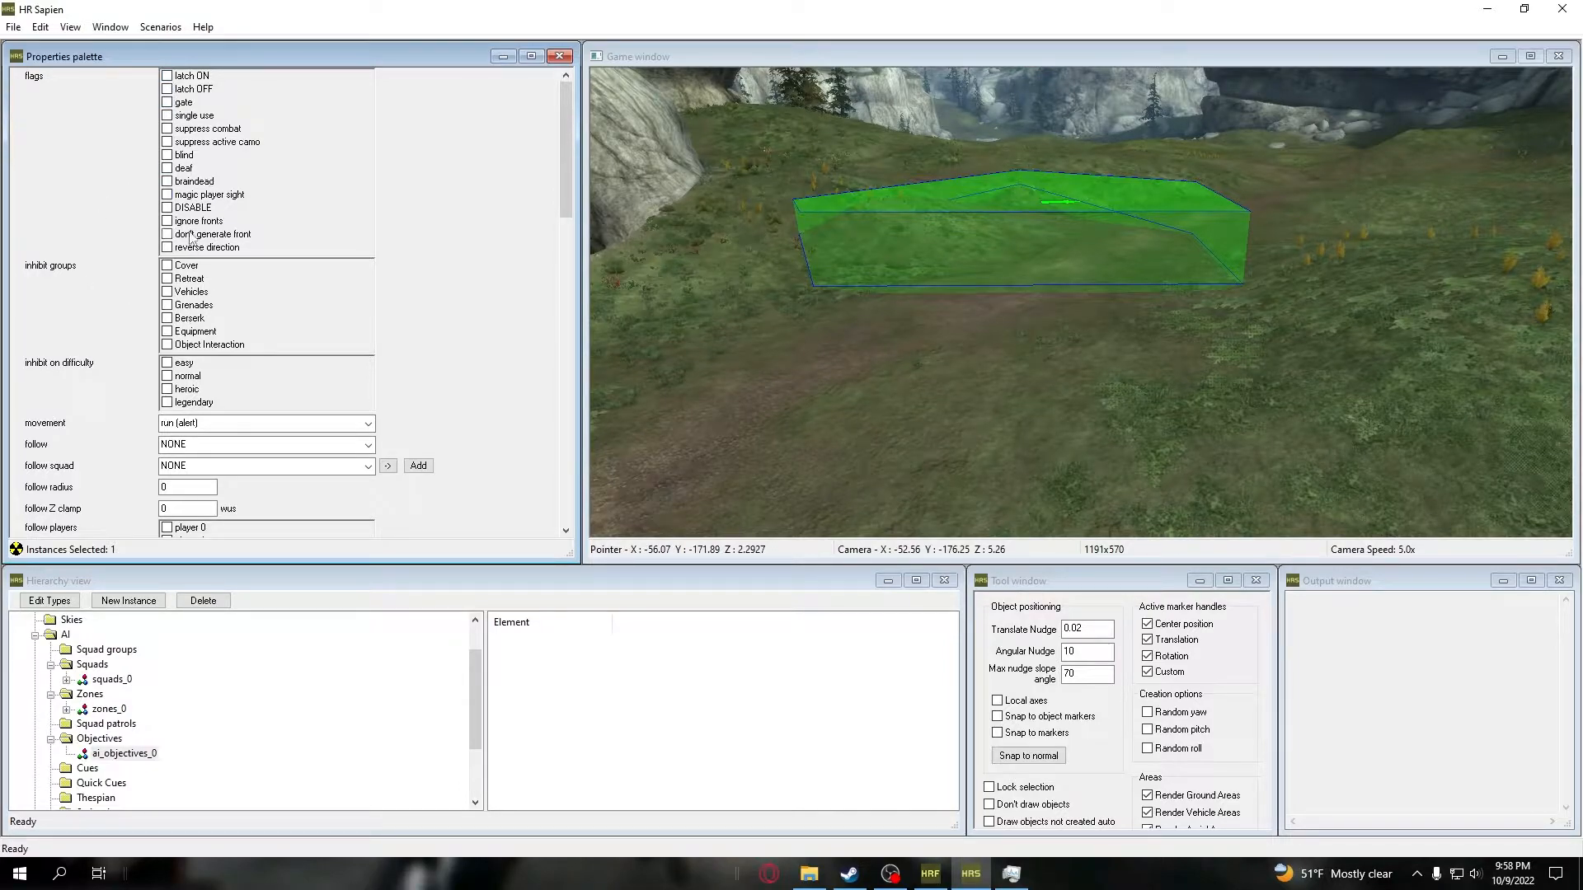
Review tasks_0's follow and follow-squad choices before adding areas_1 to zones_0
{"action": "scroll", "scroll_direction": "down", "scroll_amount": 3}
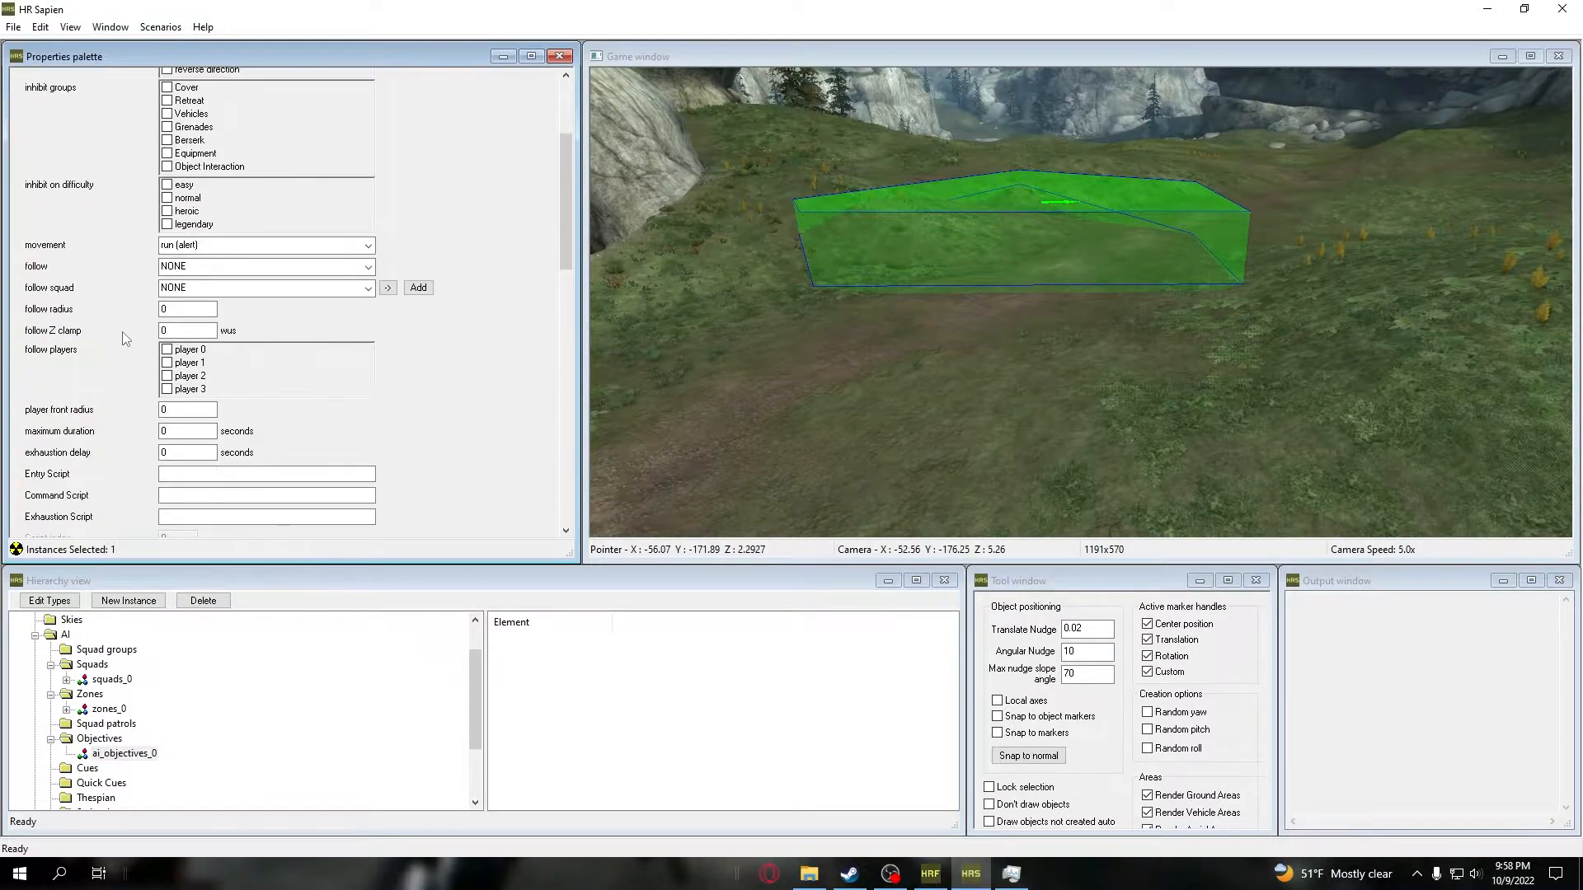
{"action": "left_click", "coordinate": [257, 266]}
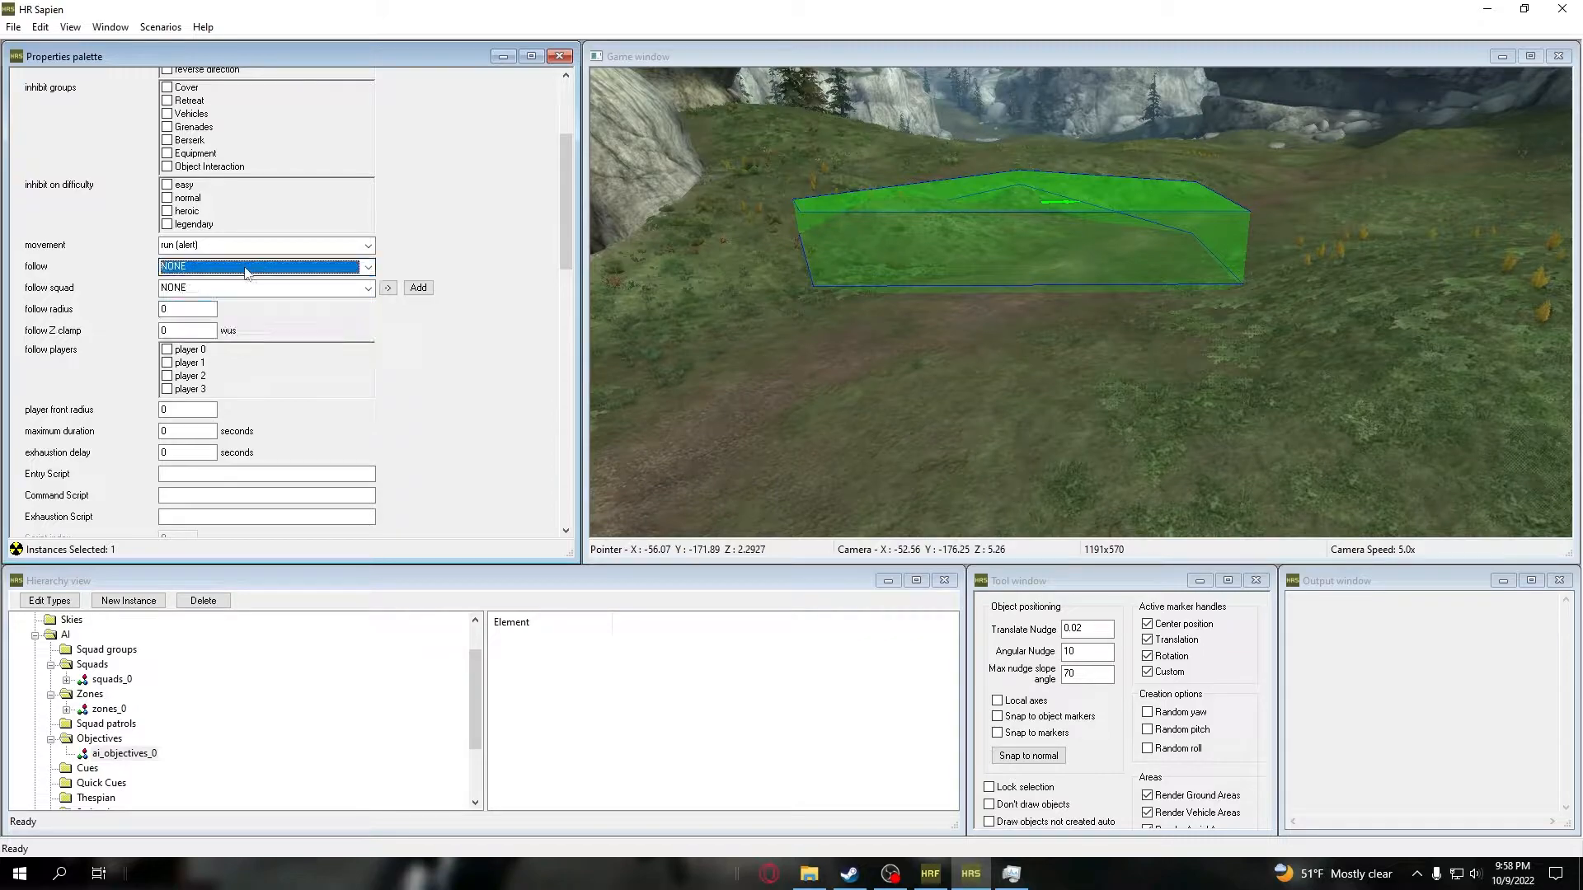
{"action": "left_click", "coordinate": [262, 287]}
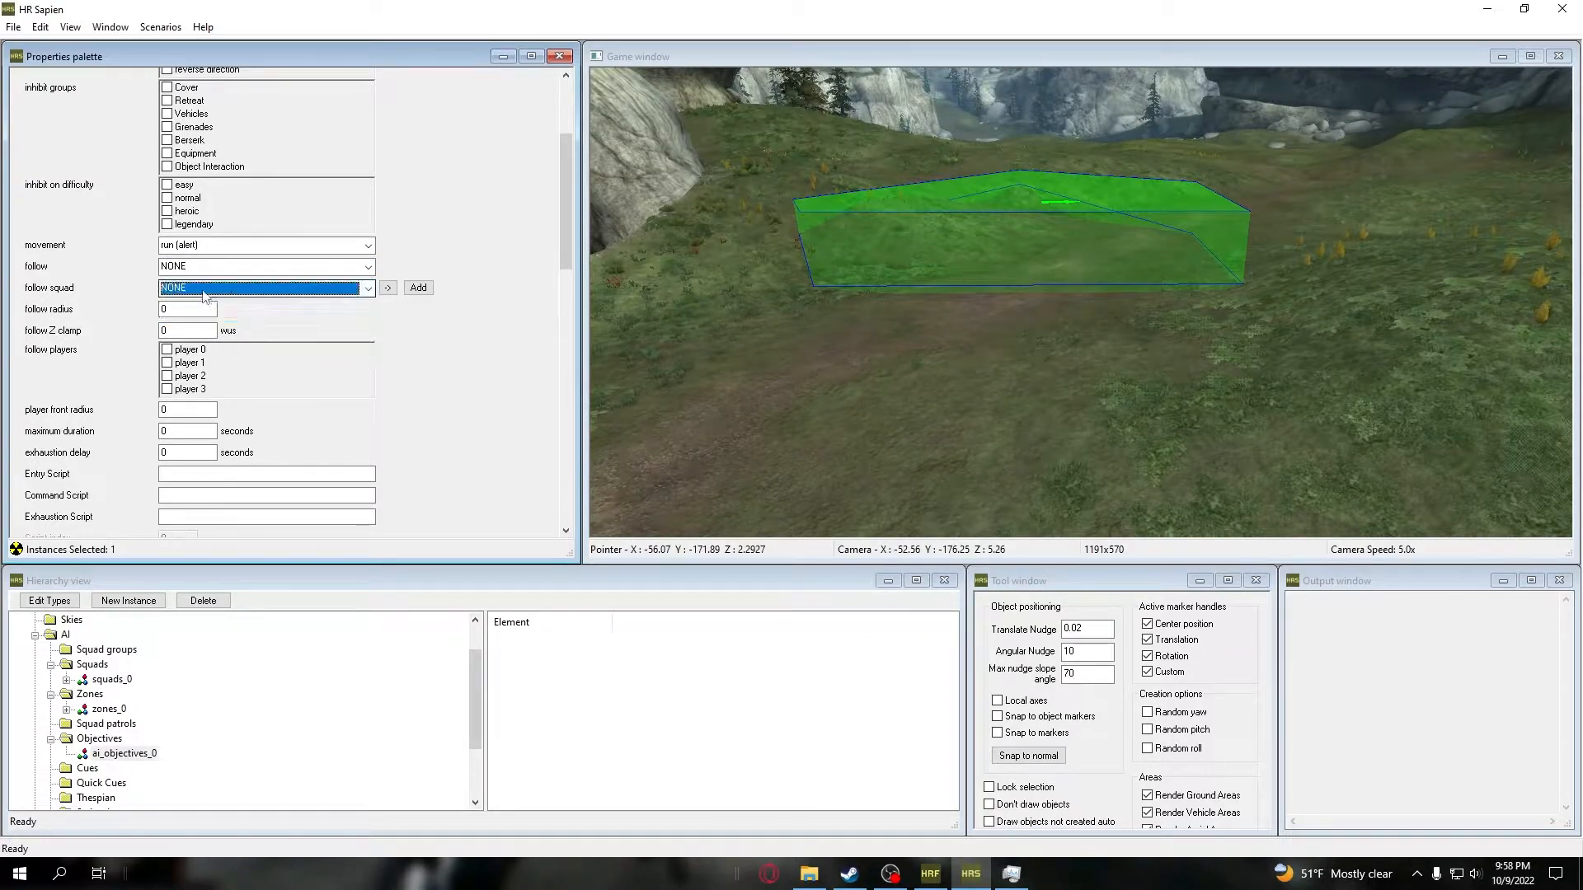
{"action": "left_click", "coordinate": [265, 266]}
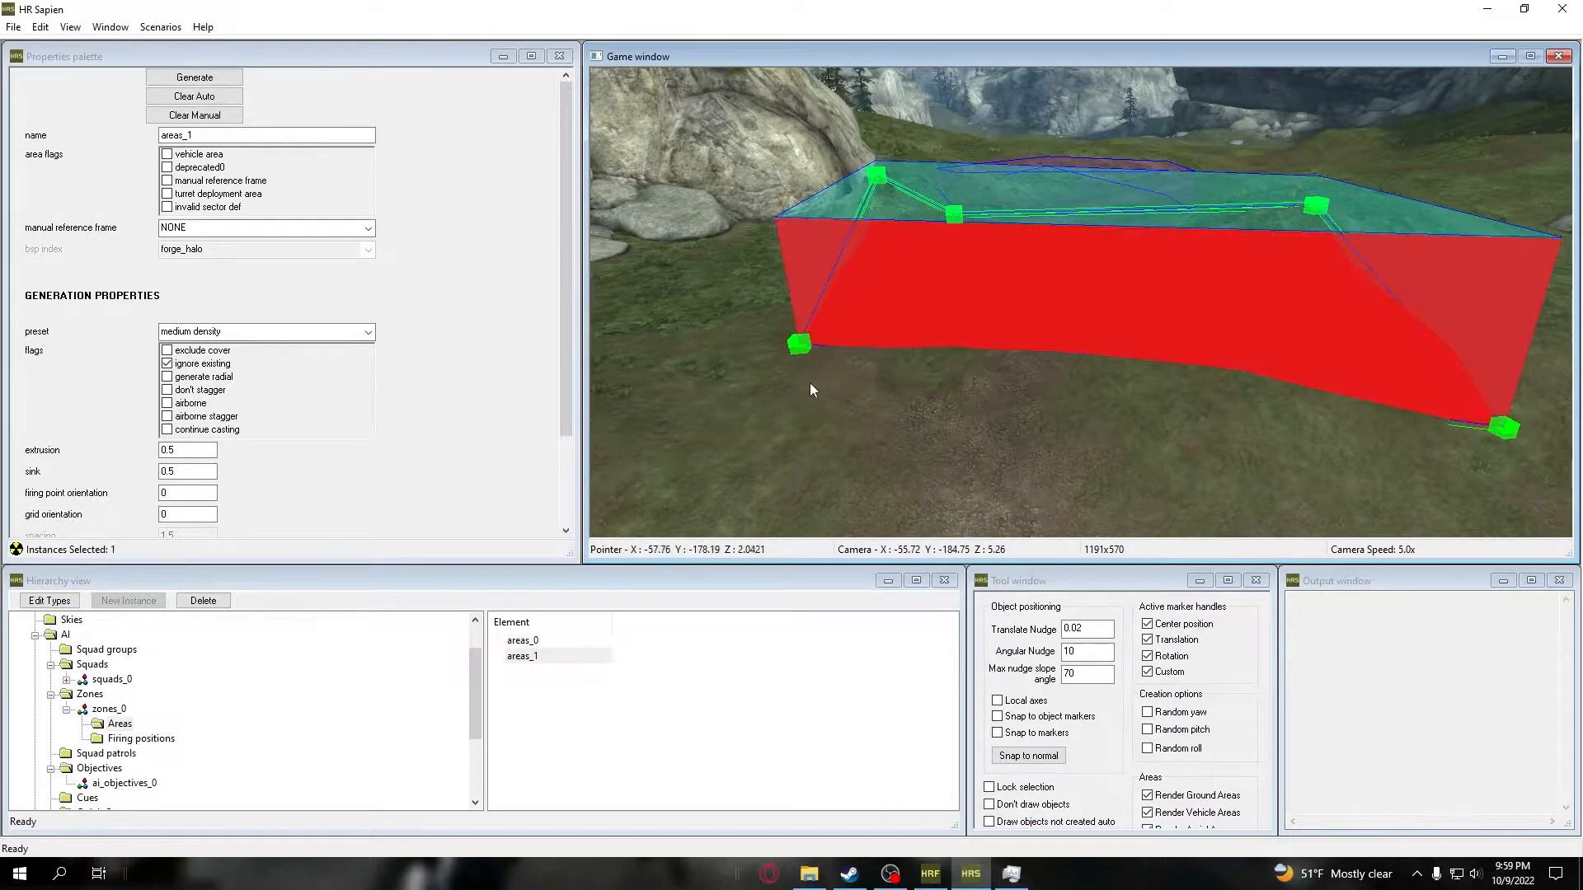
Generate firing positions in areas_1, start squads_0 on ai_objectives_0/tasks_0, and reset the map
{"action": "left_click", "coordinate": [195, 78]}
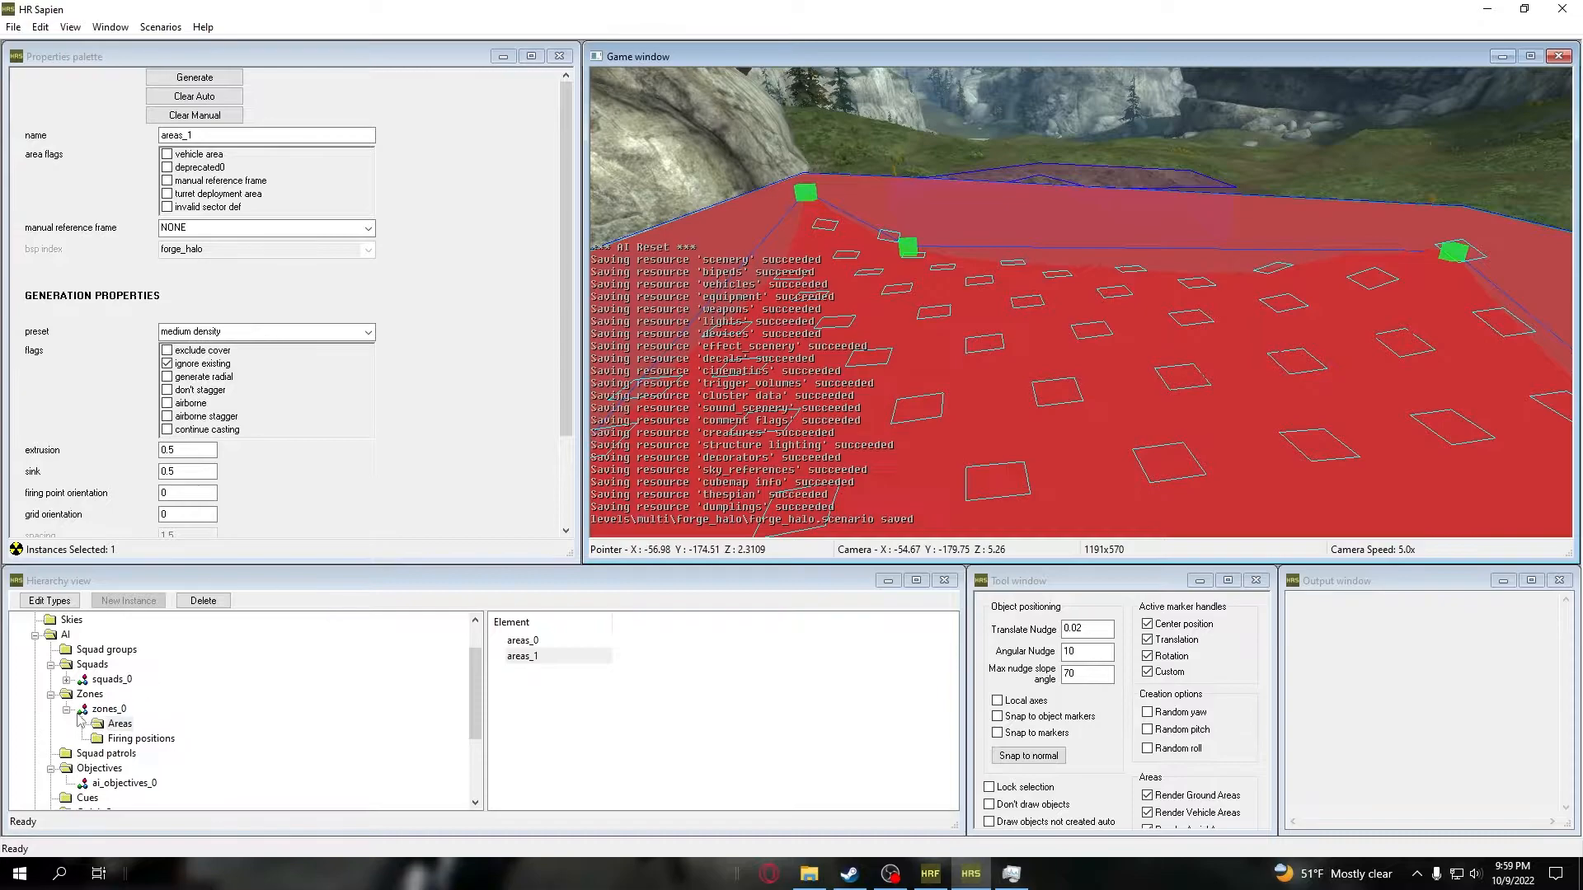
{"action": "left_click", "coordinate": [111, 680]}
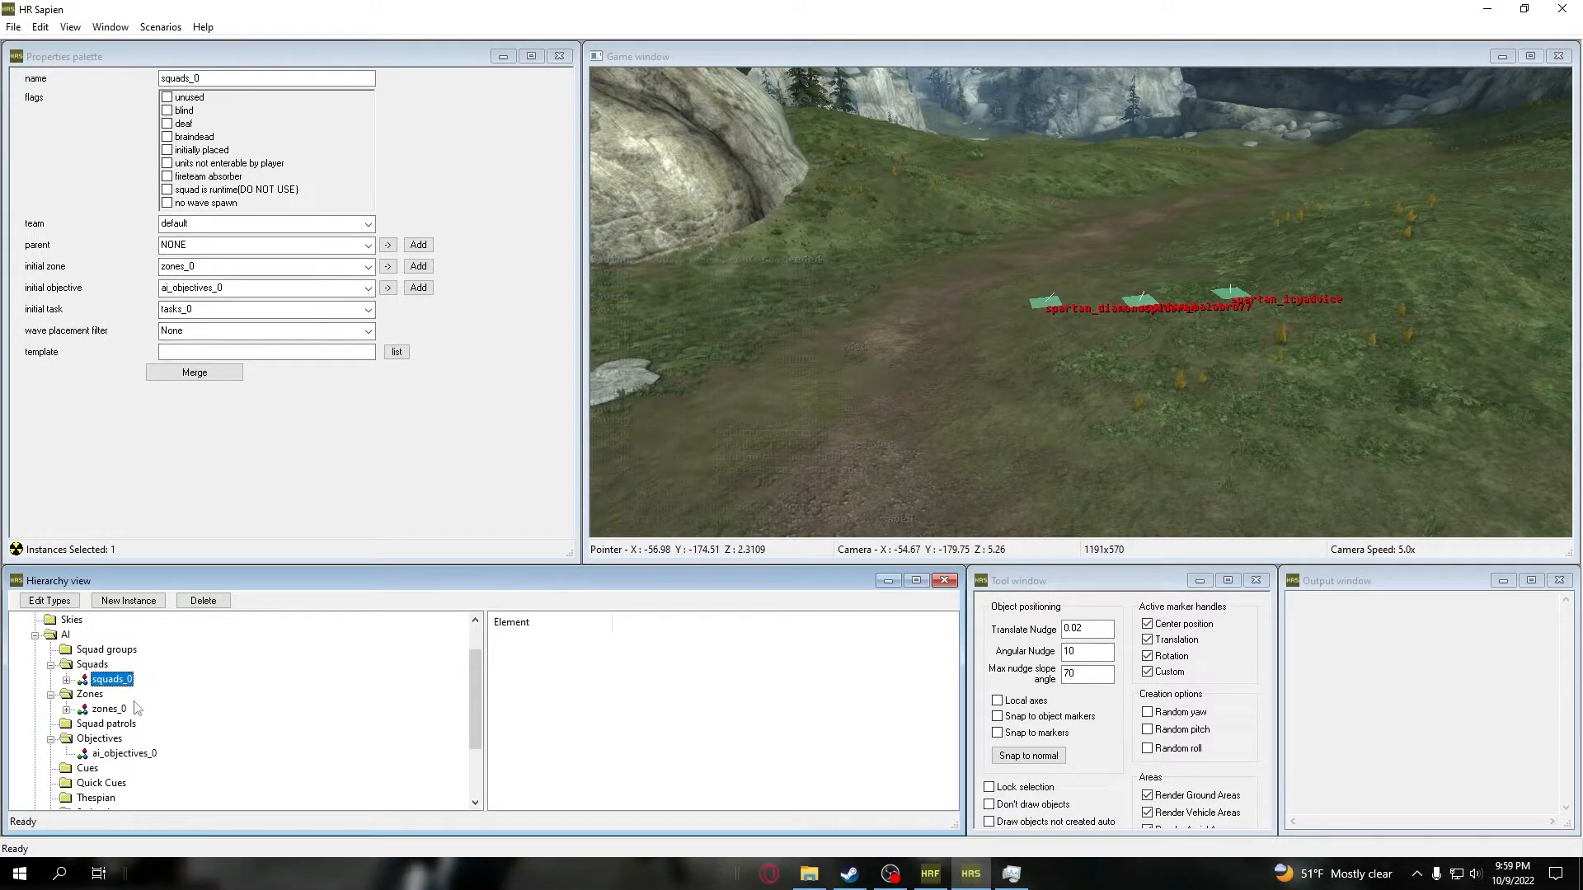
{"action": "left_click", "coordinate": [160, 26]}
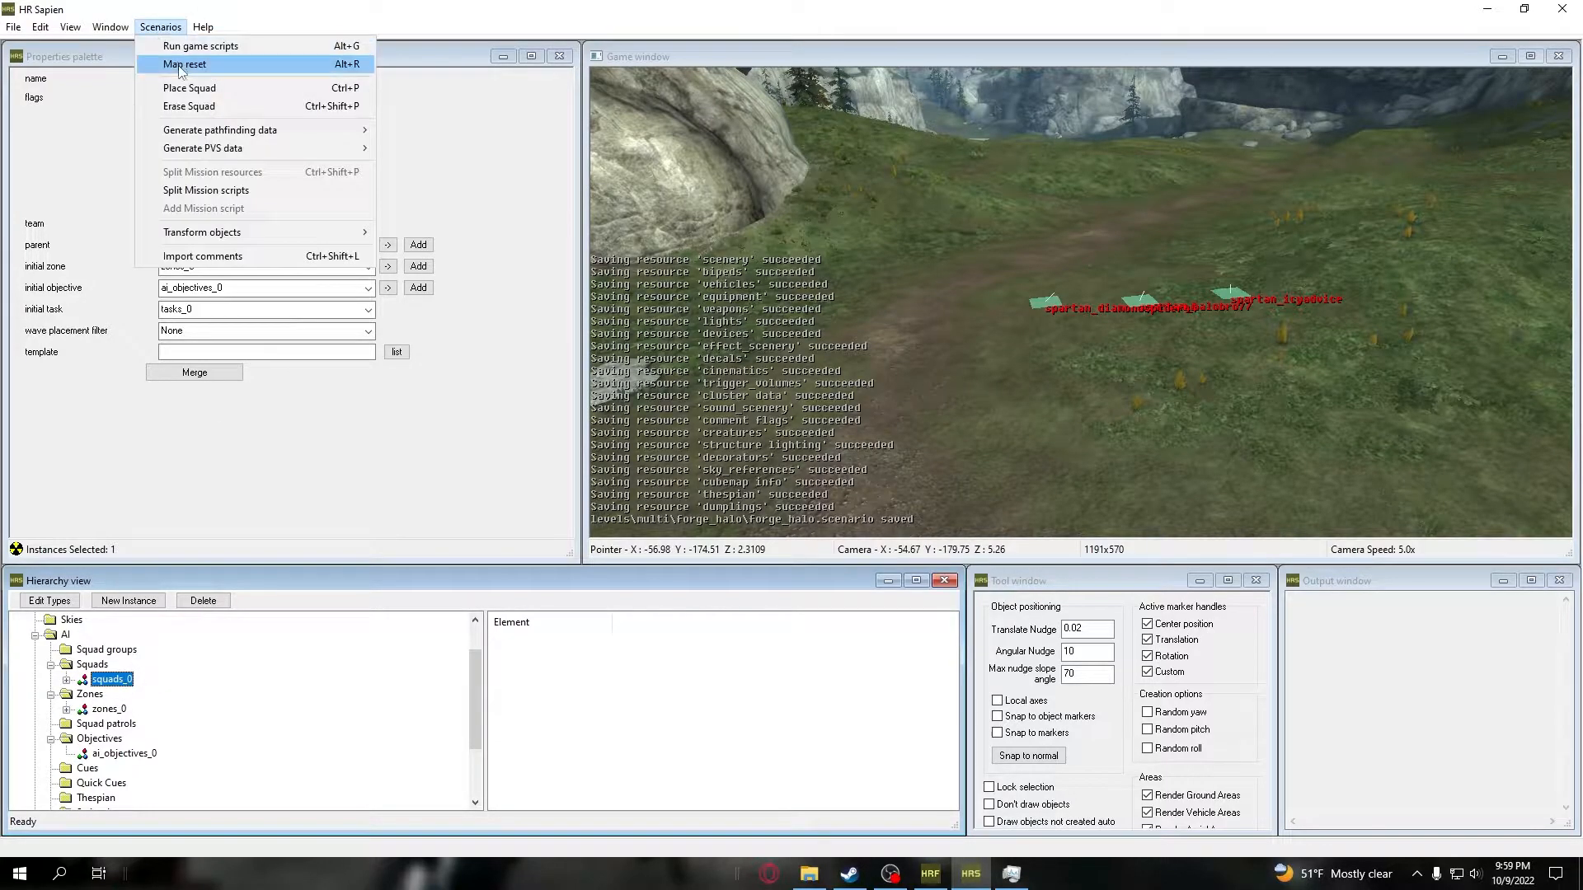
{"action": "left_click", "coordinate": [183, 64]}
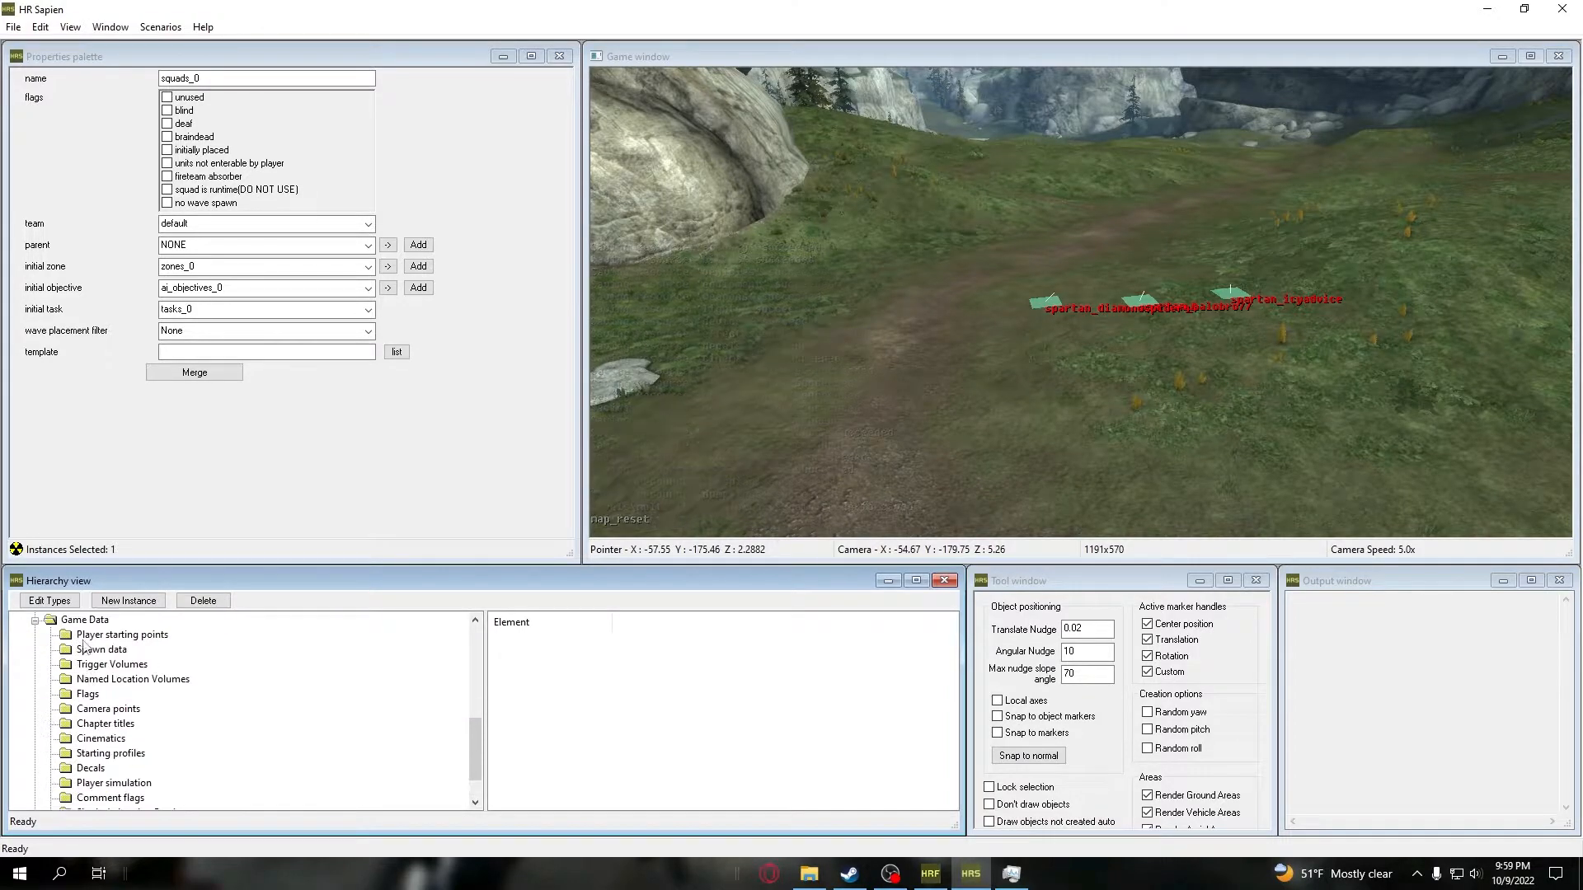
Place squads_0 so its Spartans spawn inside zones_0's area outlines
{"action": "left_click", "coordinate": [120, 633]}
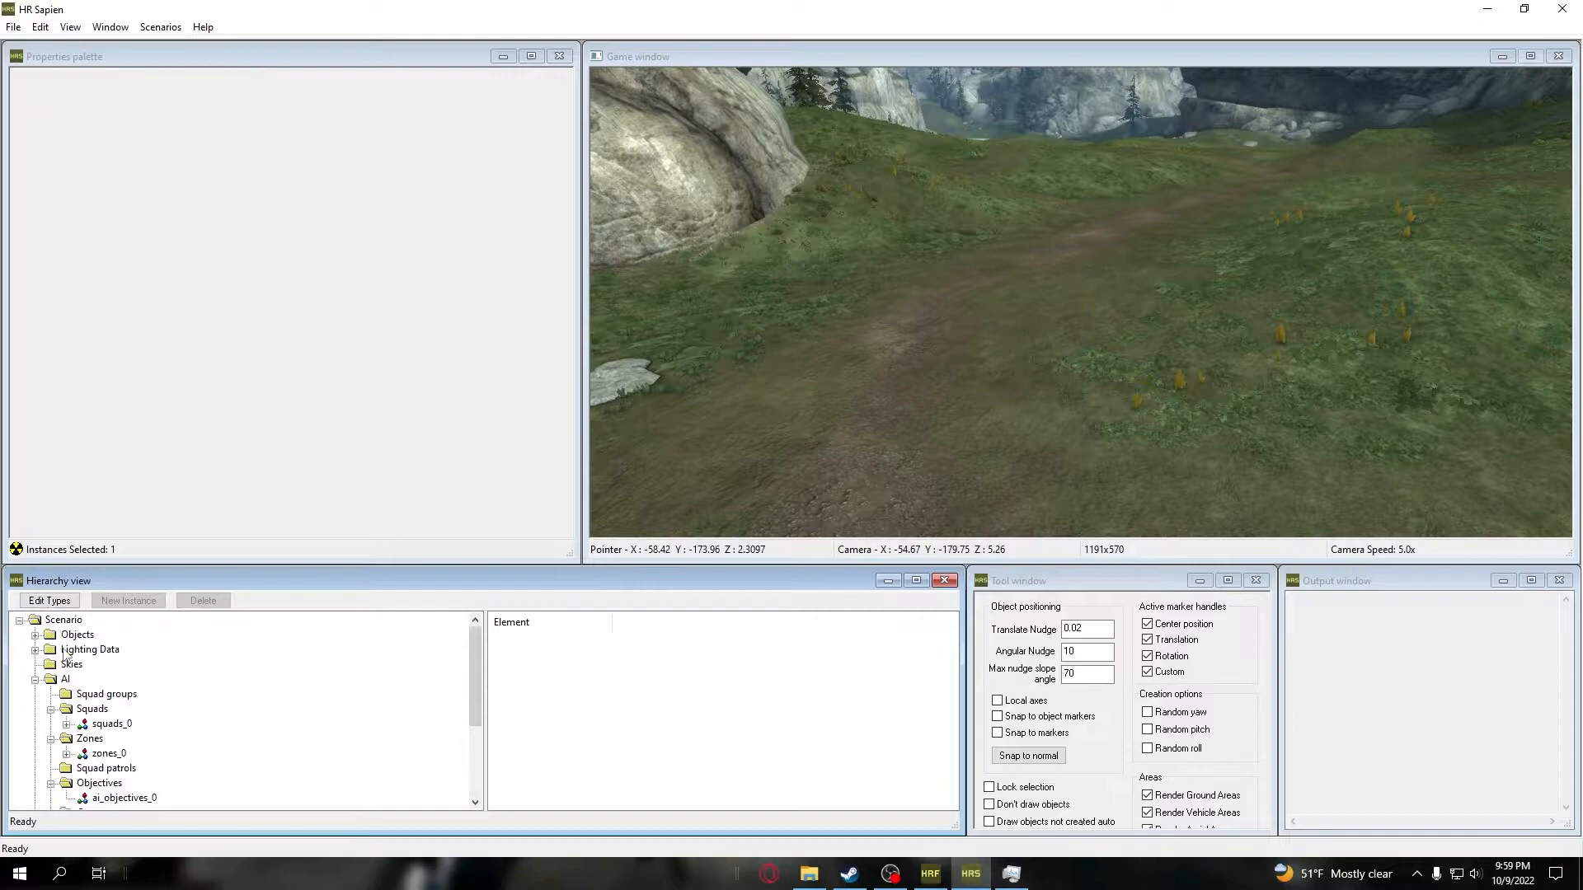
{"action": "left_click", "coordinate": [91, 709]}
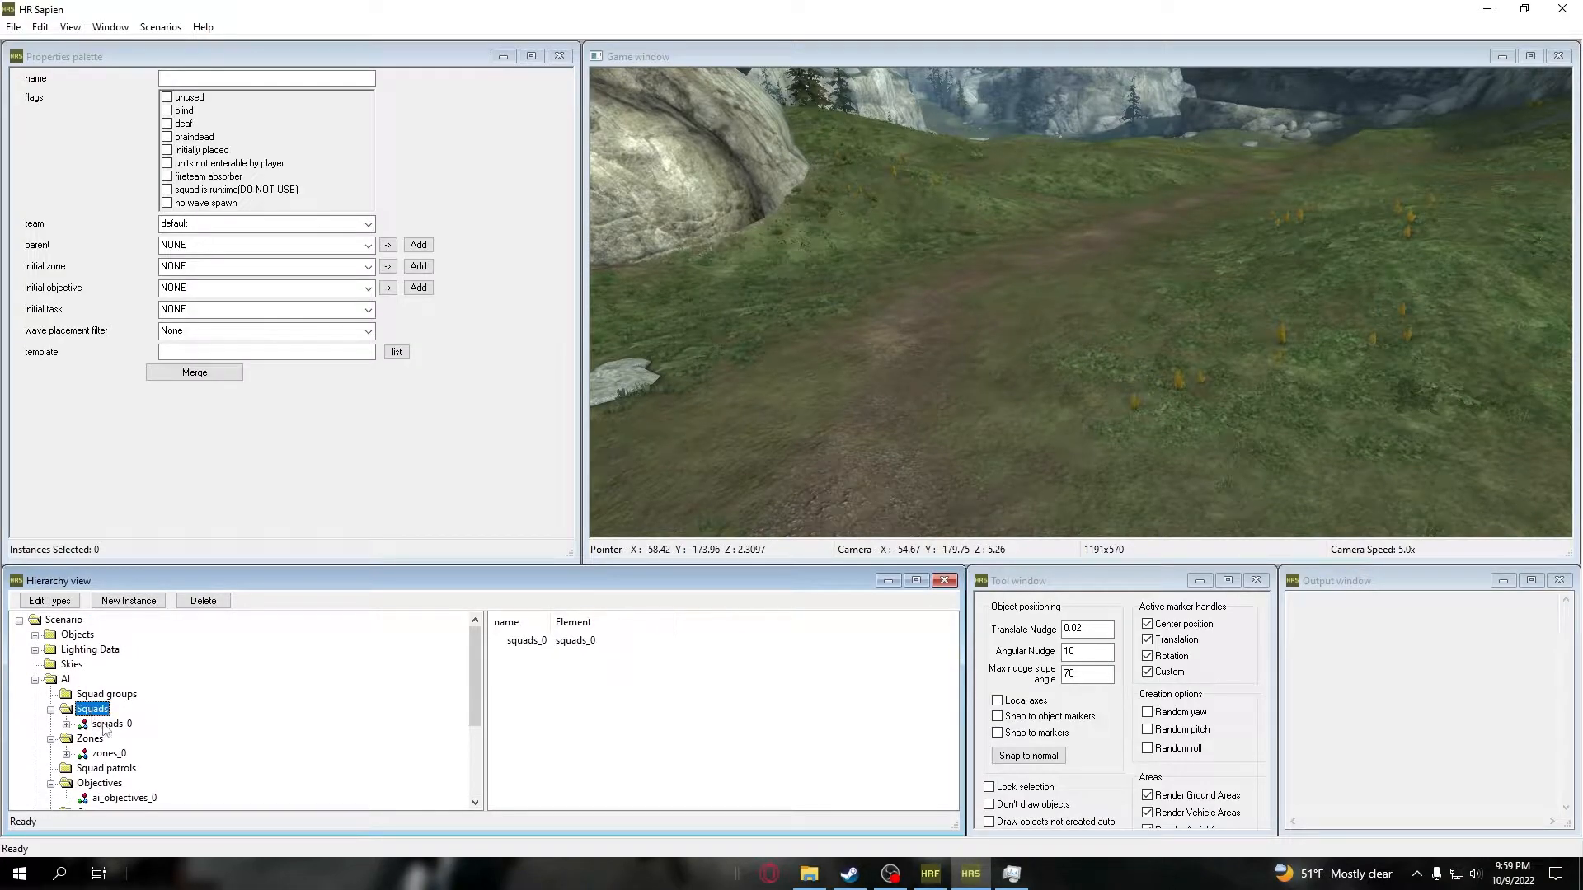
{"action": "right_click", "coordinate": [105, 724]}
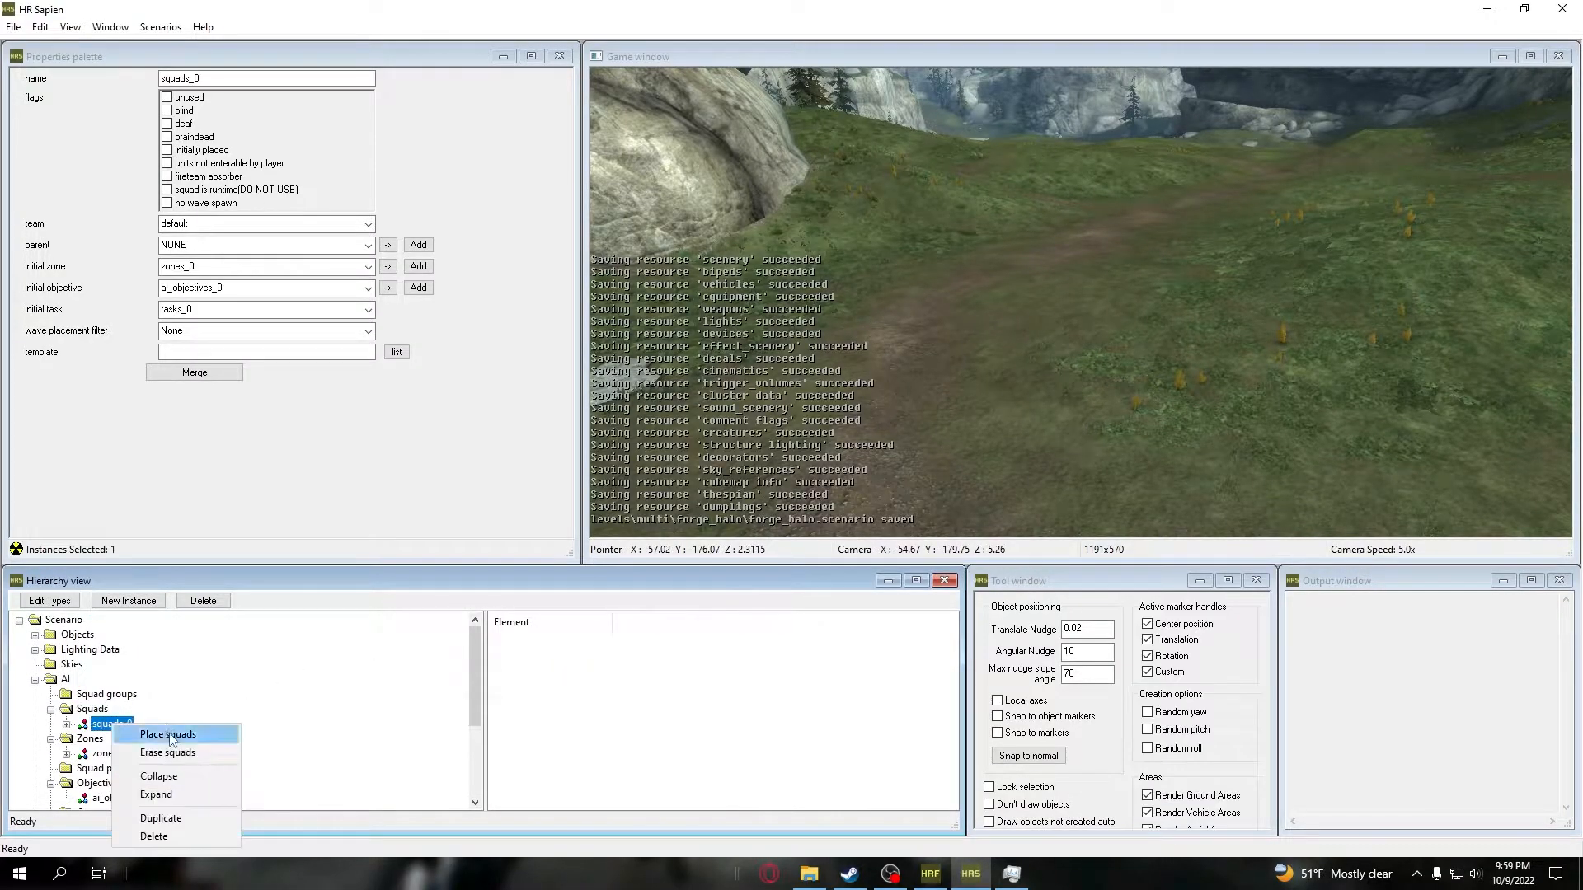
{"action": "left_click", "coordinate": [168, 734]}
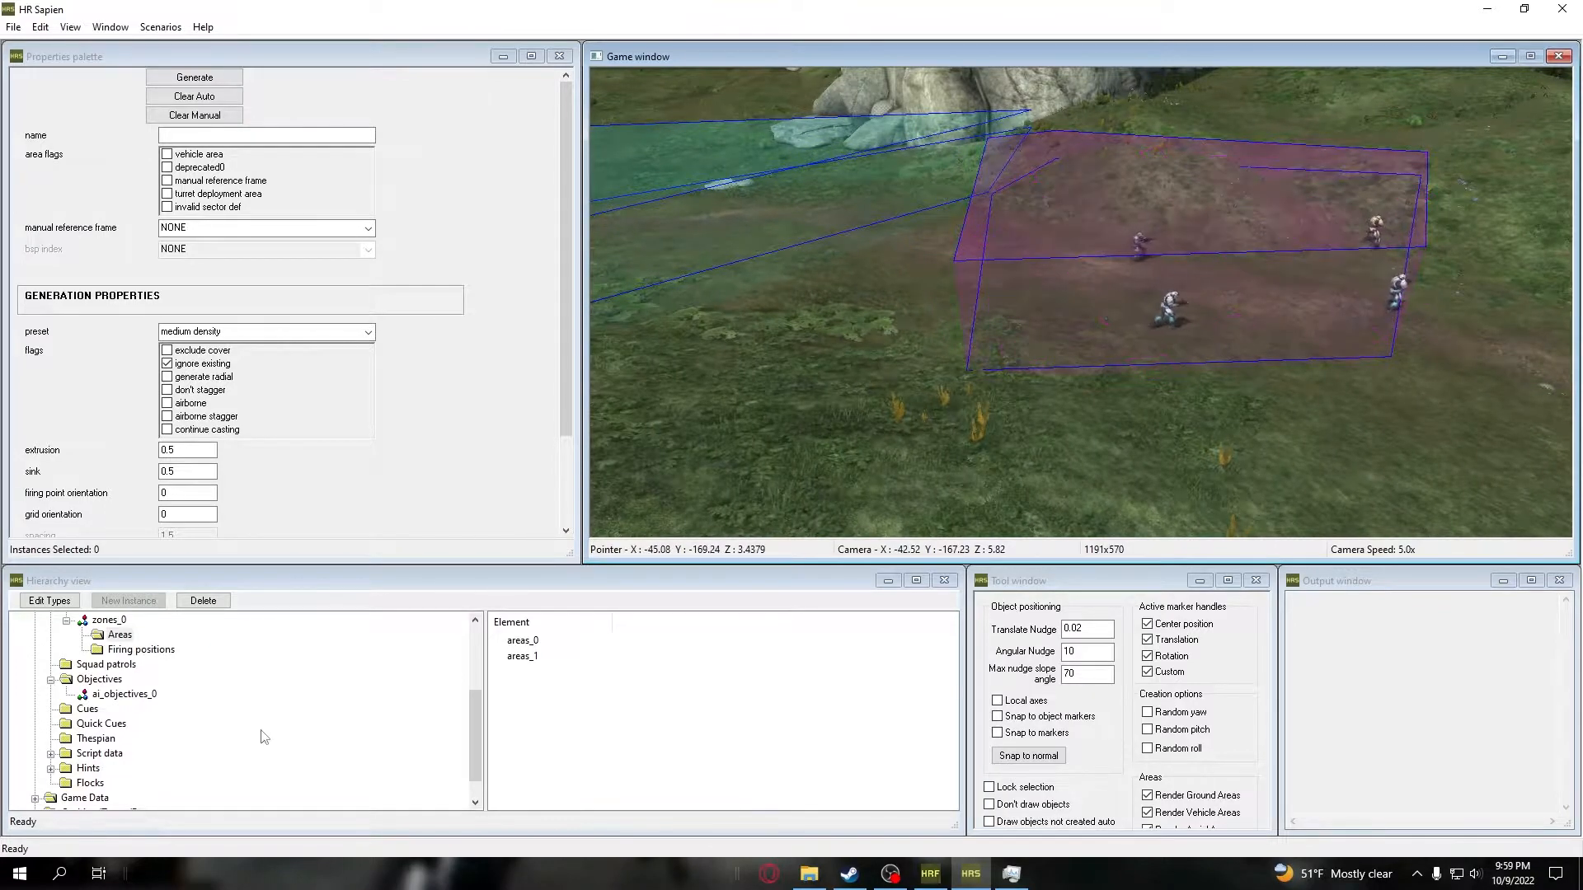
Reopen ai_objectives_0 from squads_0 and set tasks_0 to follow the player
{"action": "left_click", "coordinate": [110, 679]}
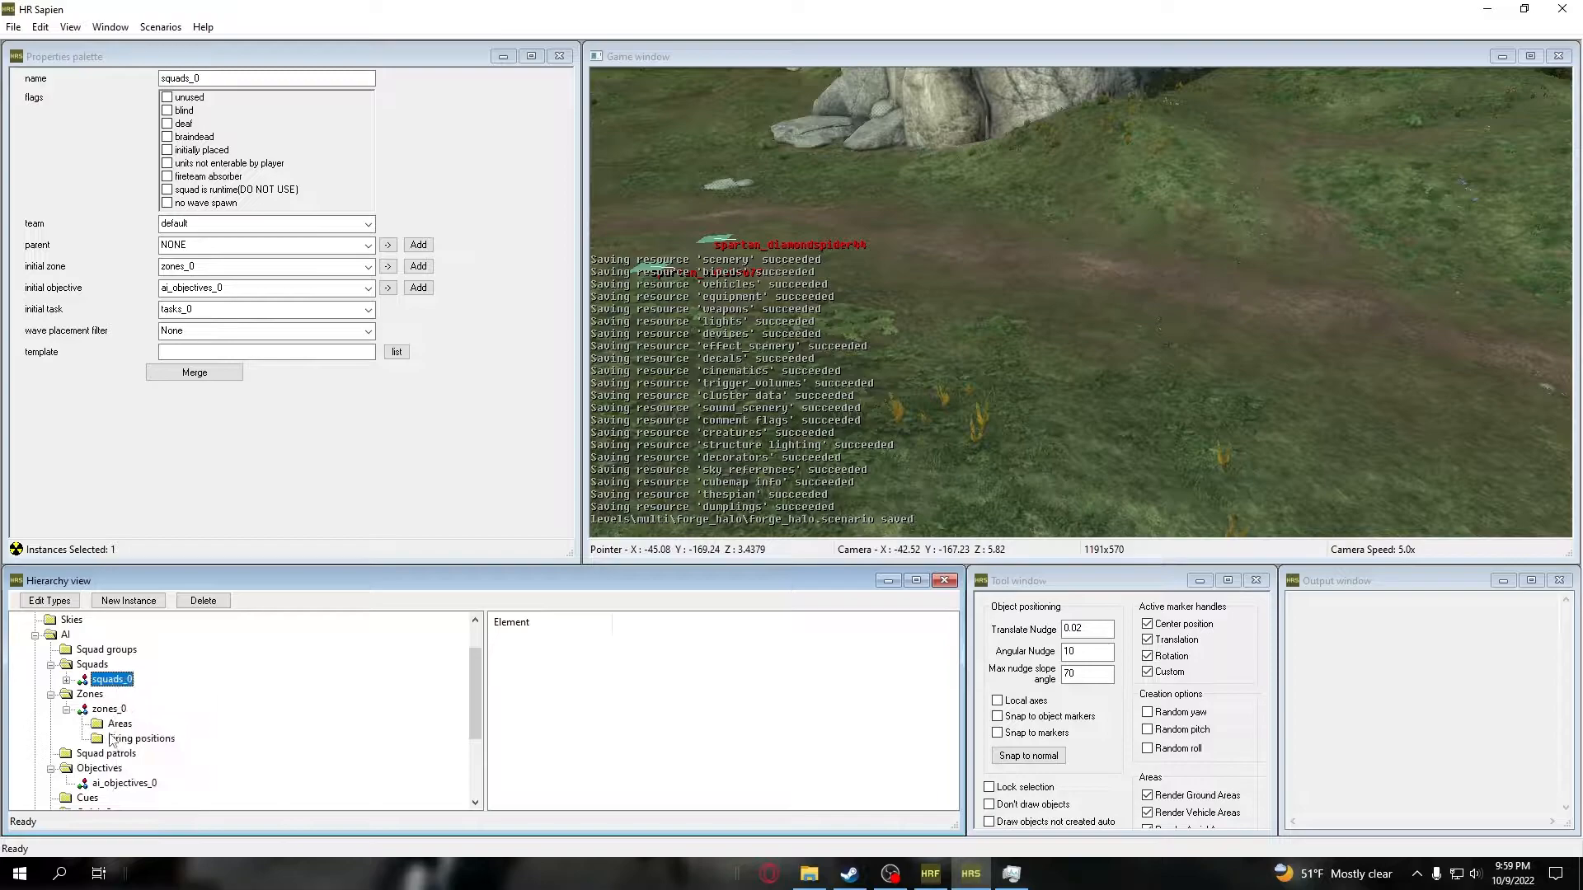
{"action": "double_click", "coordinate": [126, 783]}
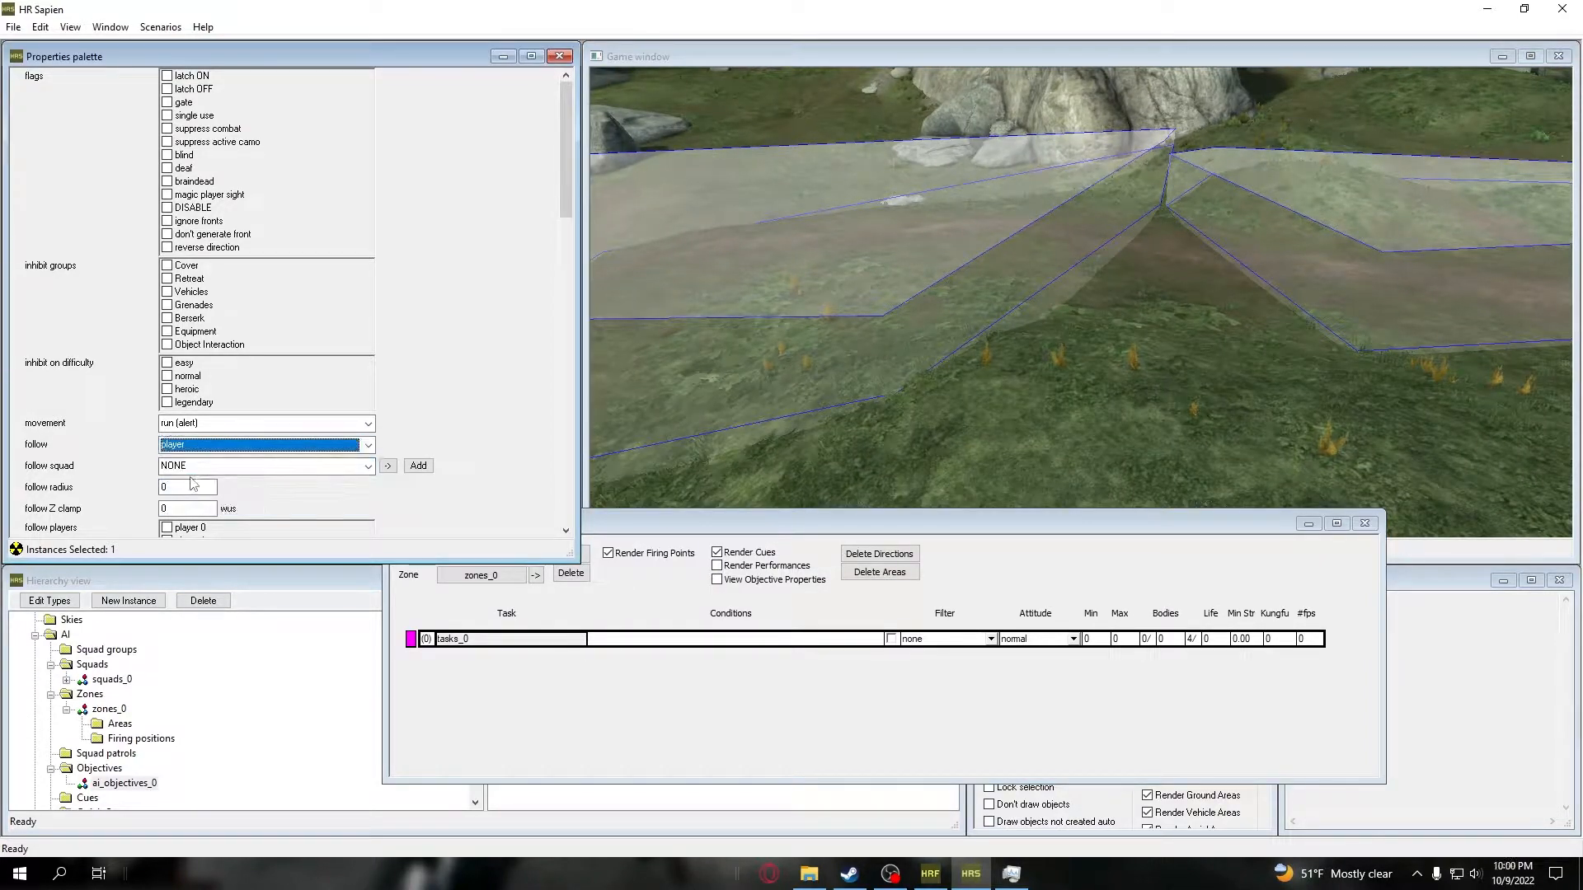
Set tasks_0's follow radius and Z clamp to 1 and make tasks_0 squads_0's initial task
{"action": "left_click", "coordinate": [186, 486]}
{"action": "type", "text": "1"}
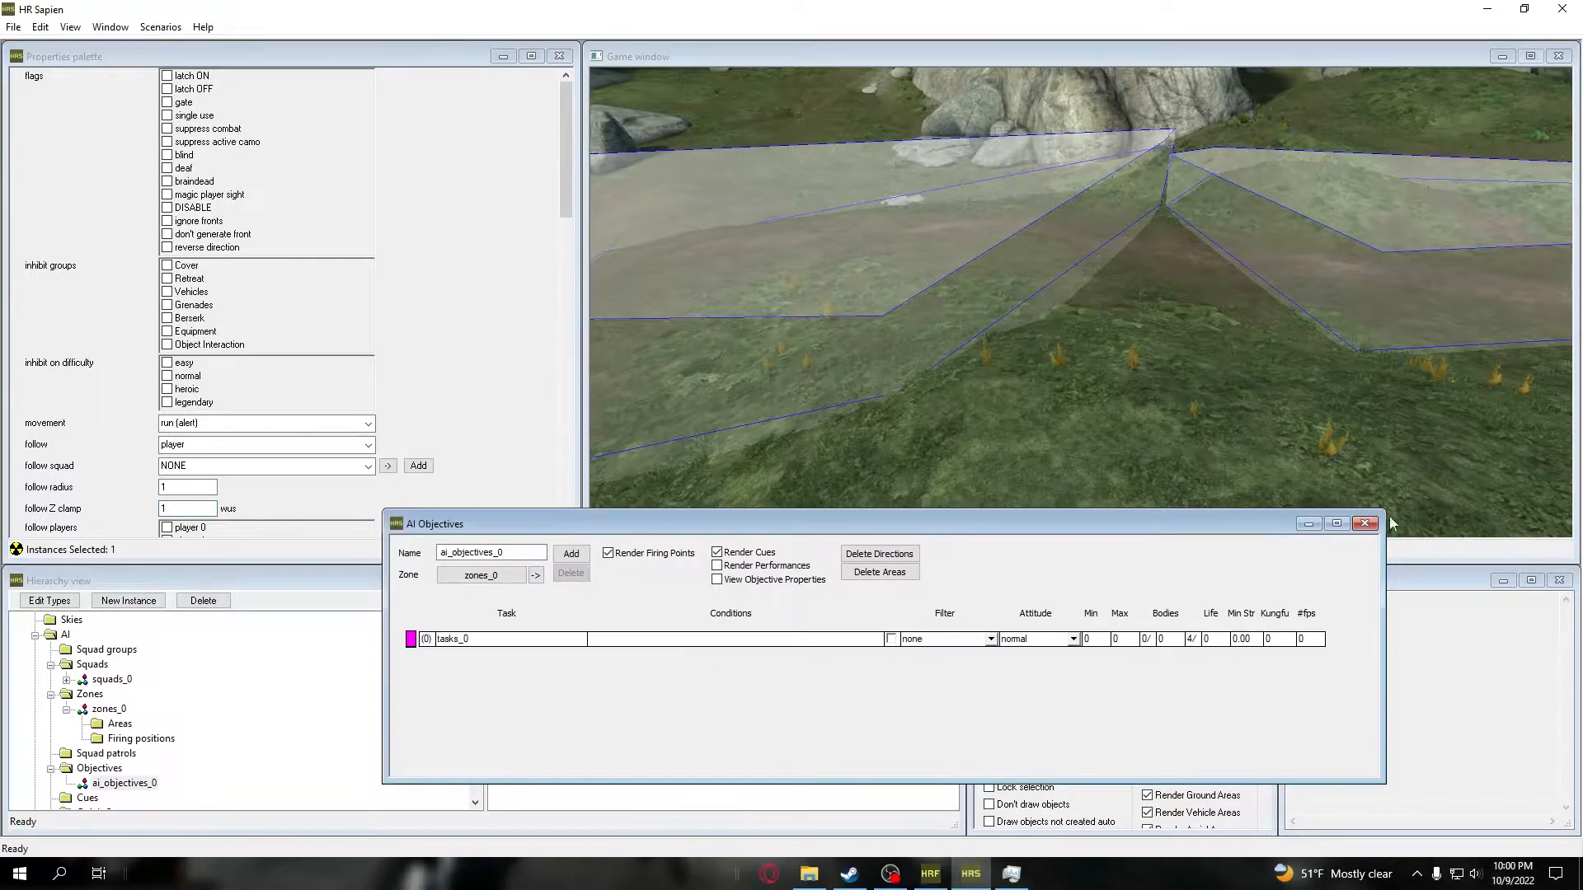
{"action": "left_click", "coordinate": [1364, 522]}
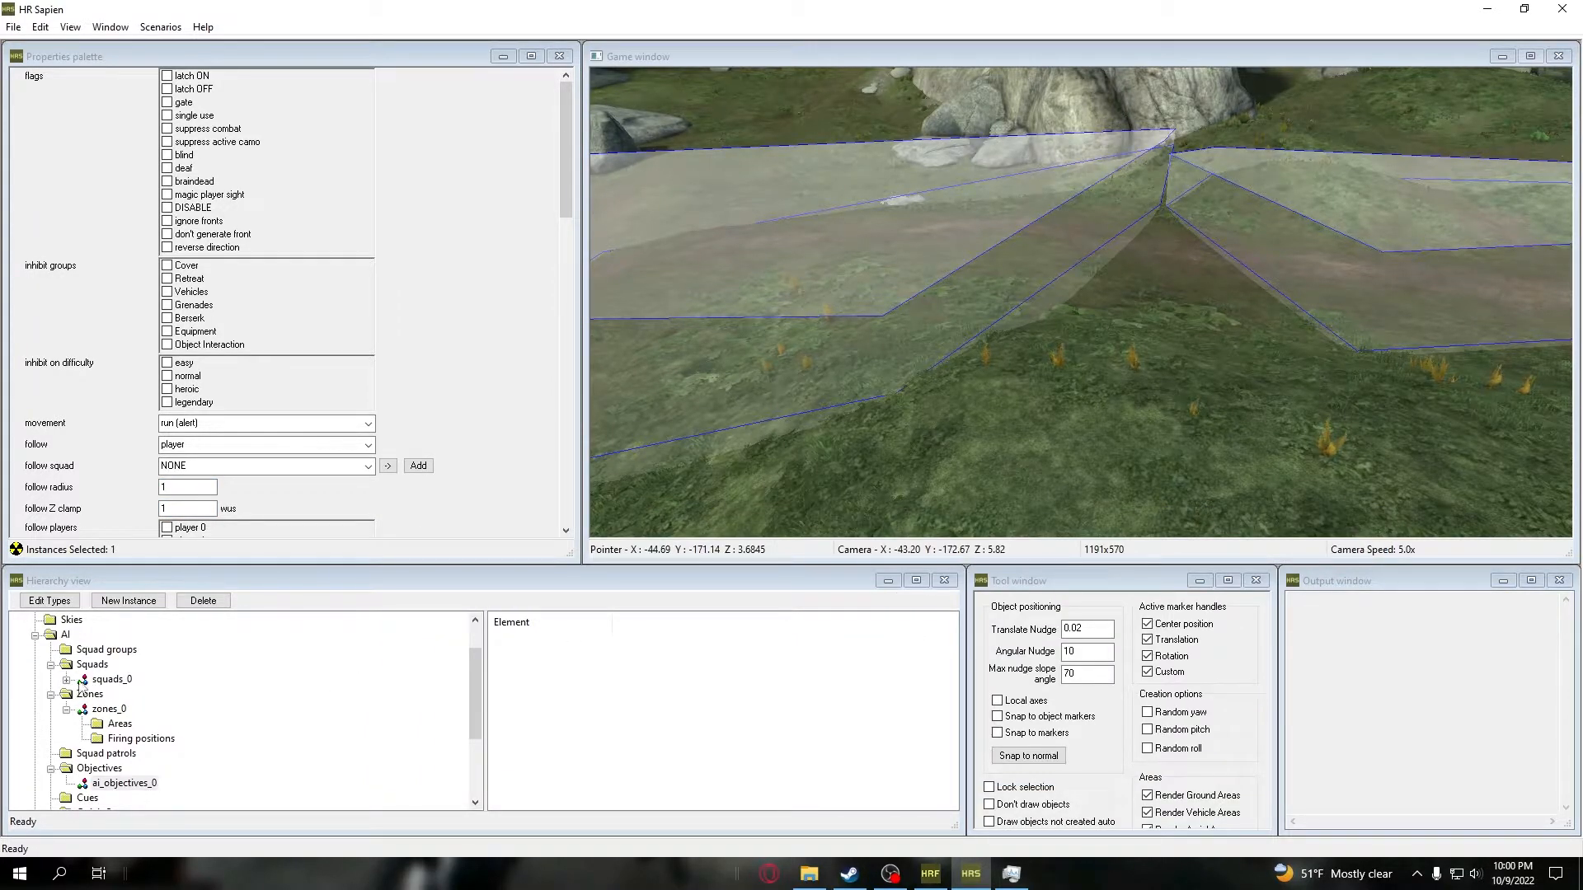
{"action": "left_click", "coordinate": [109, 679]}
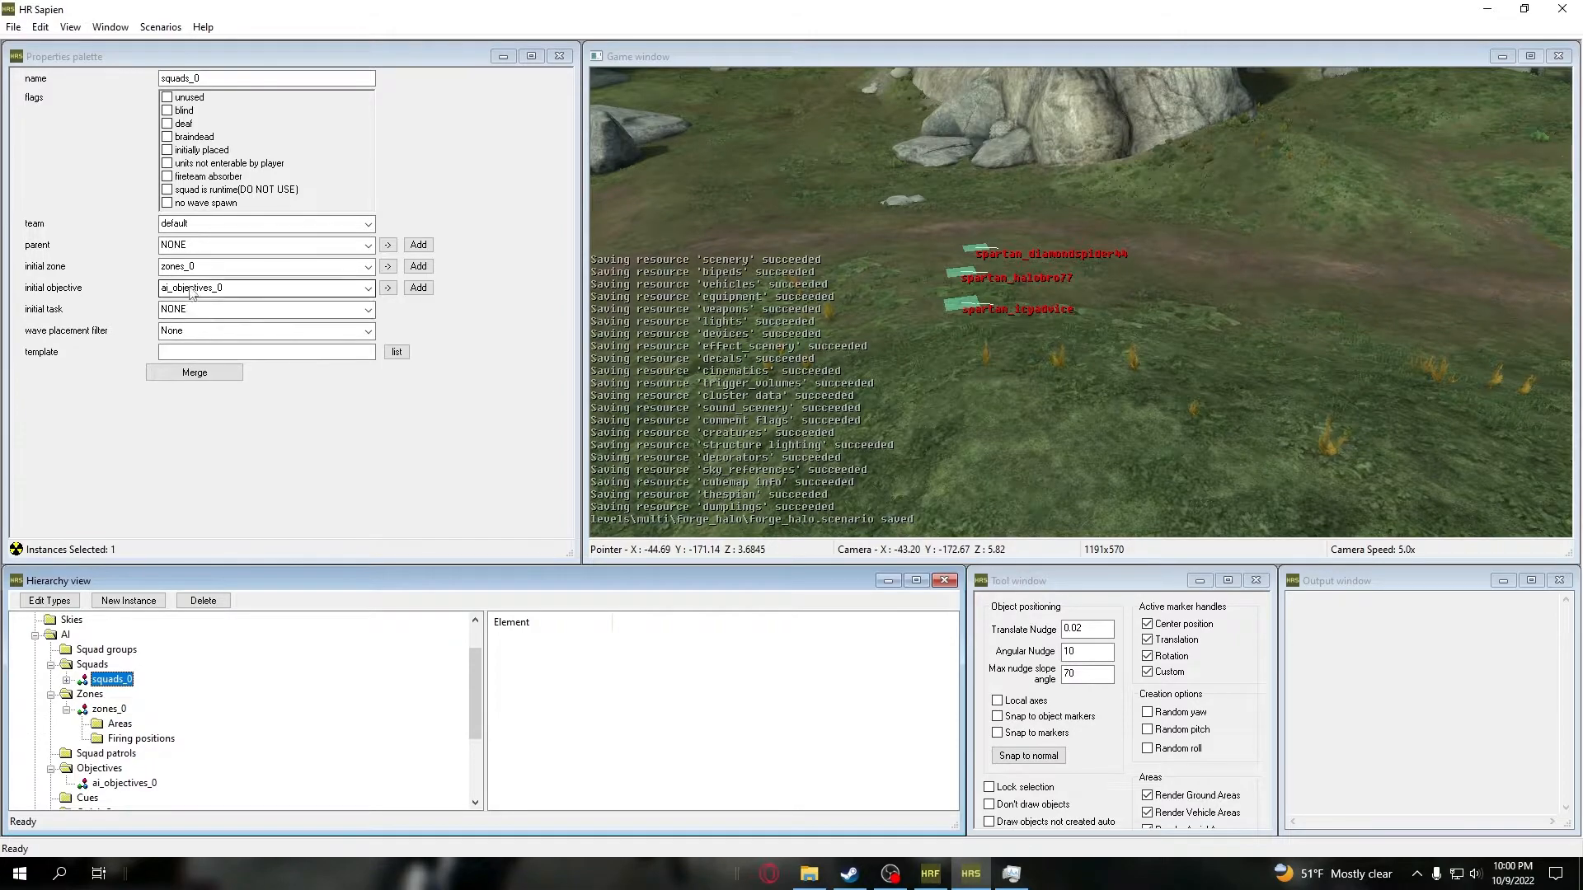
{"action": "left_click", "coordinate": [265, 309]}
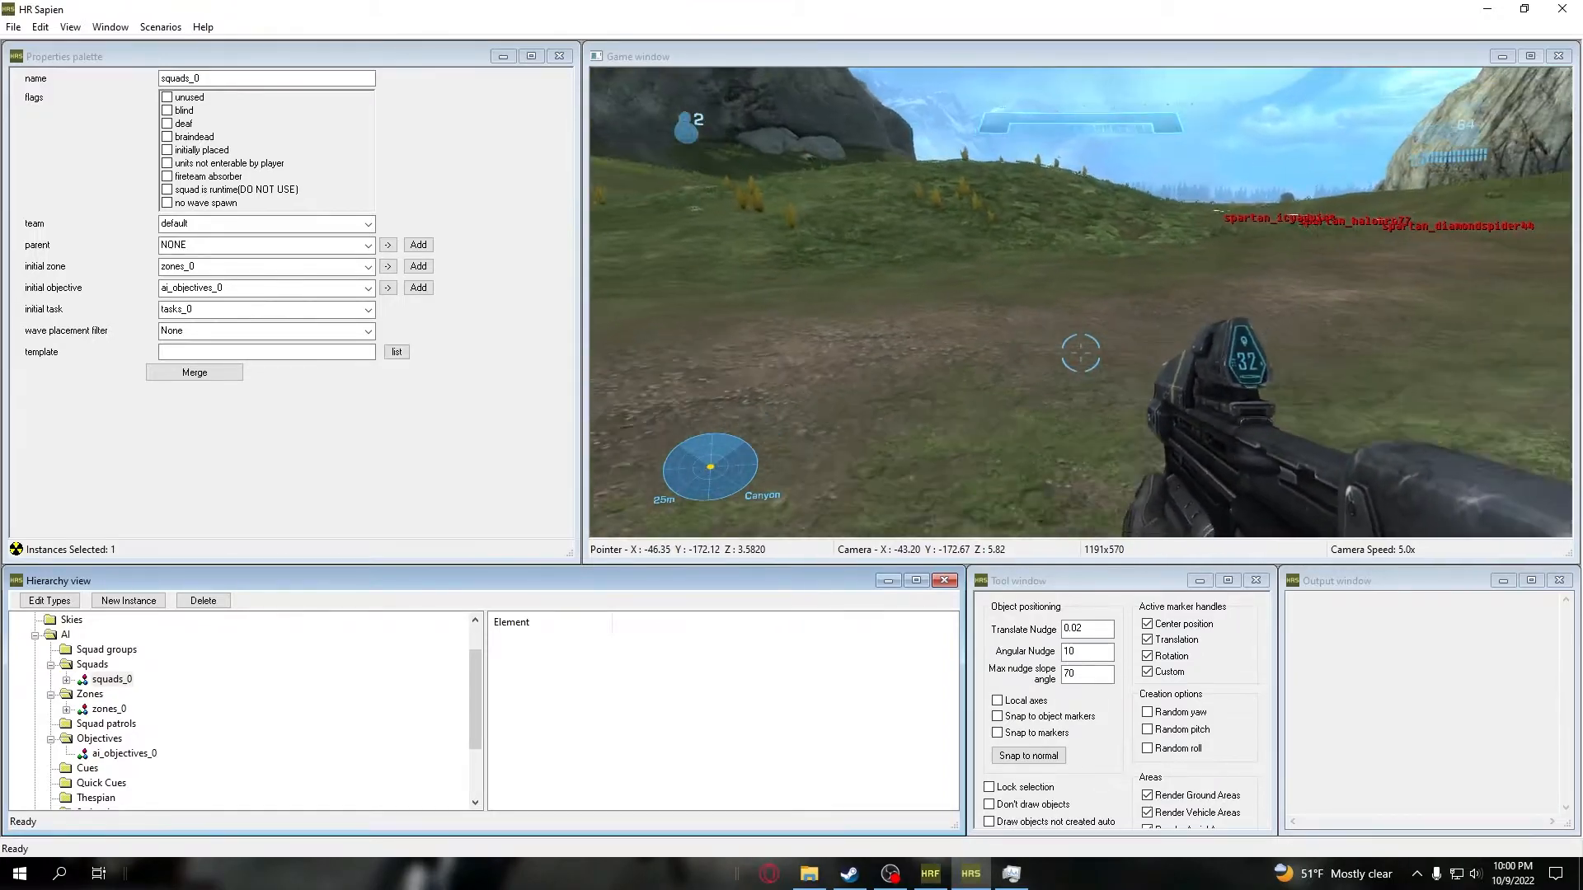
After playtesting the squad following the player, reopen ai_objectives_0 to edit tasks_0
{"action": "double_click", "coordinate": [106, 678]}
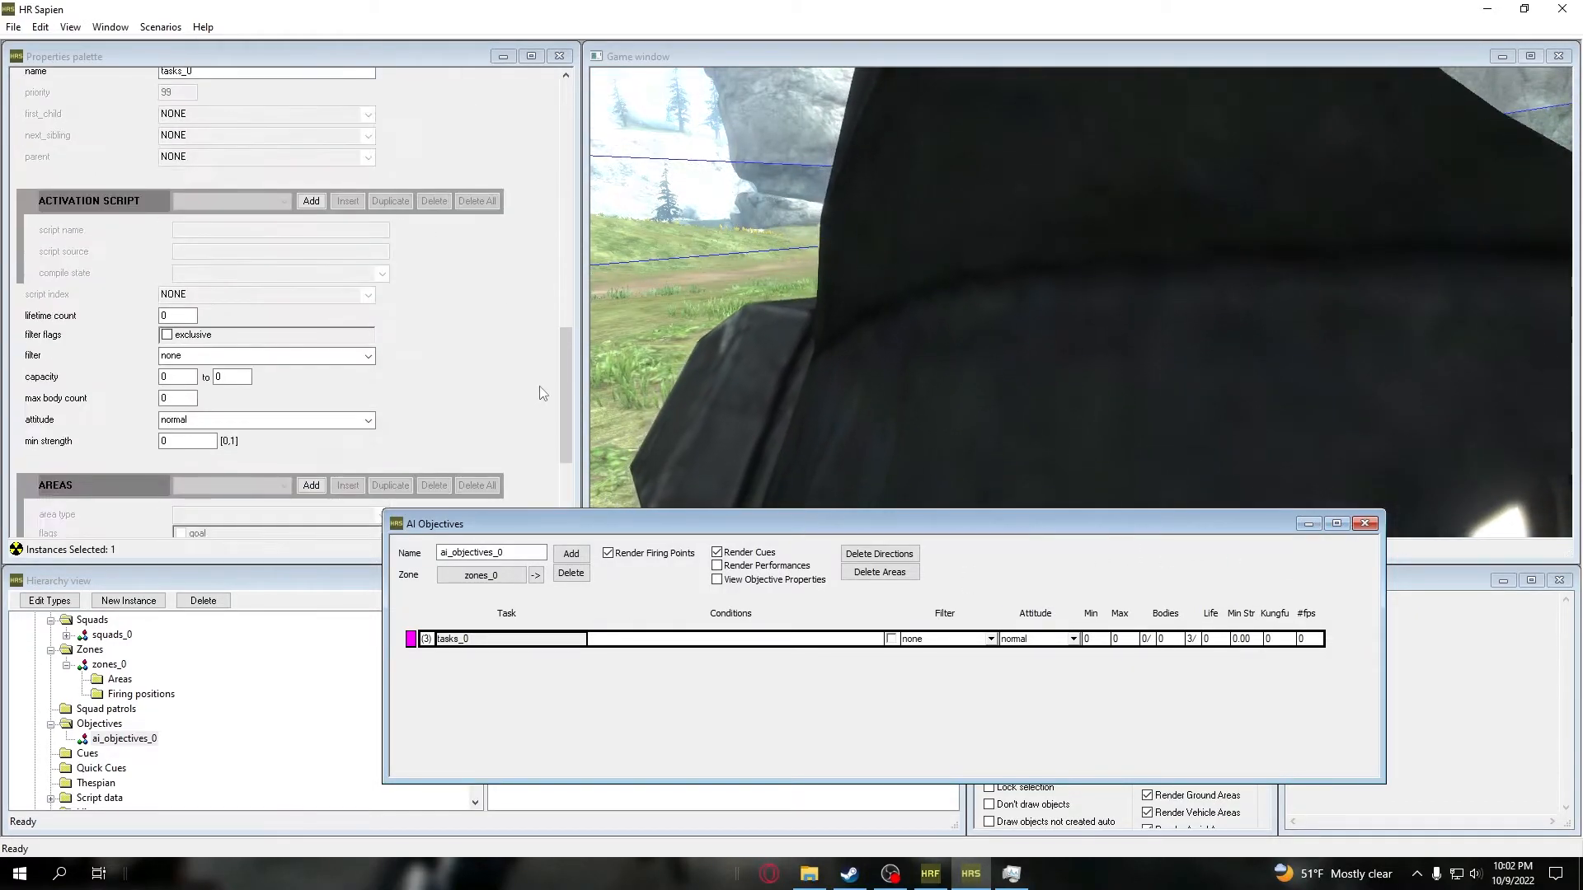
{"action": "scroll", "scroll_direction": "down", "scroll_amount": 3}
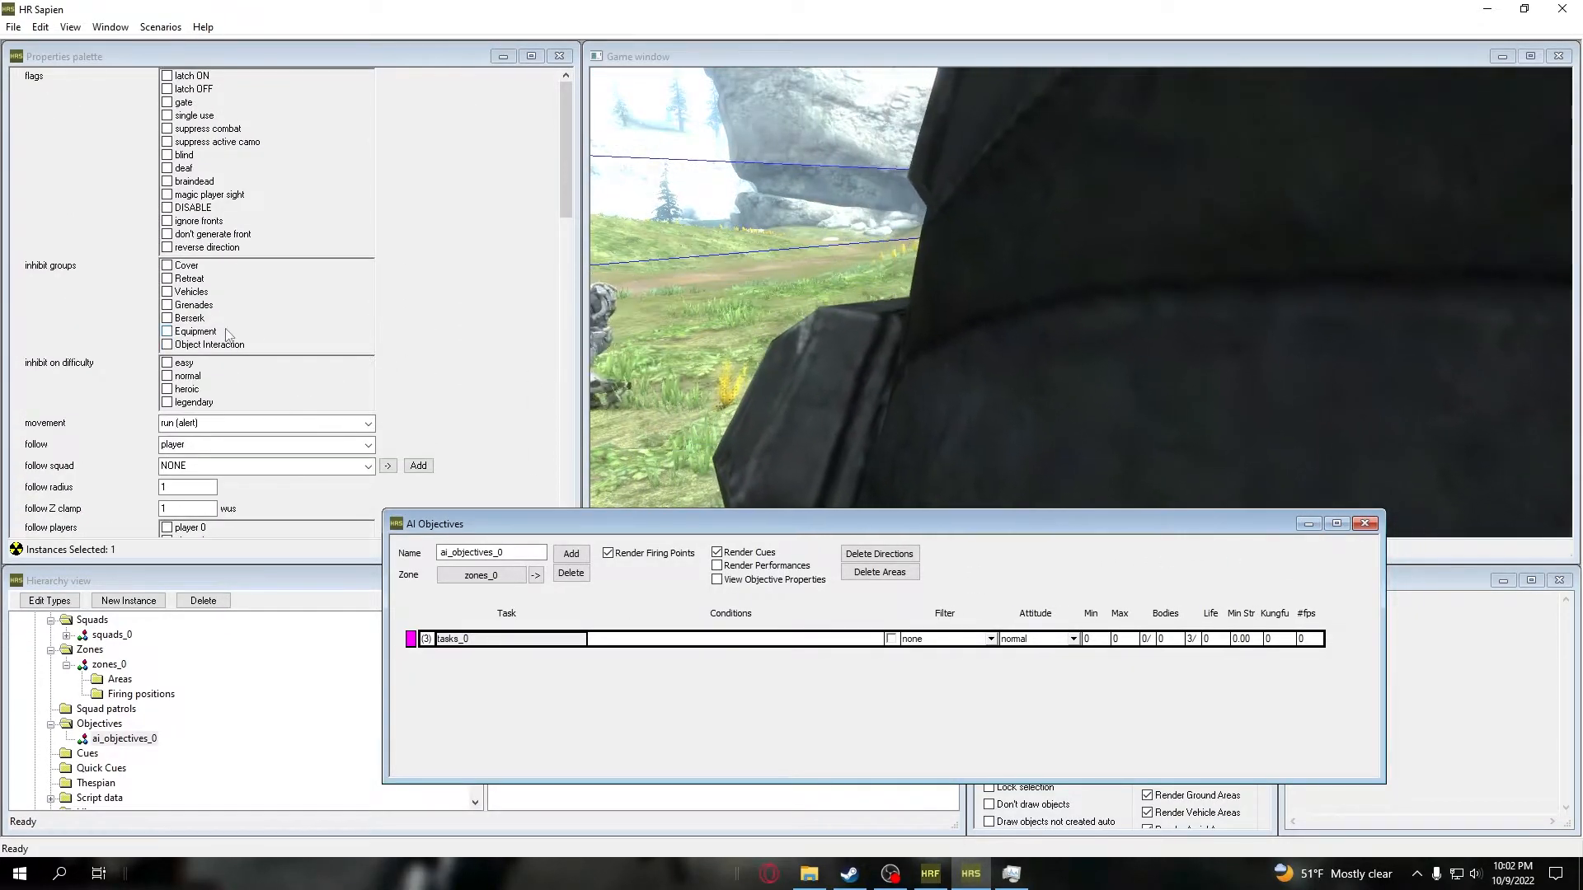